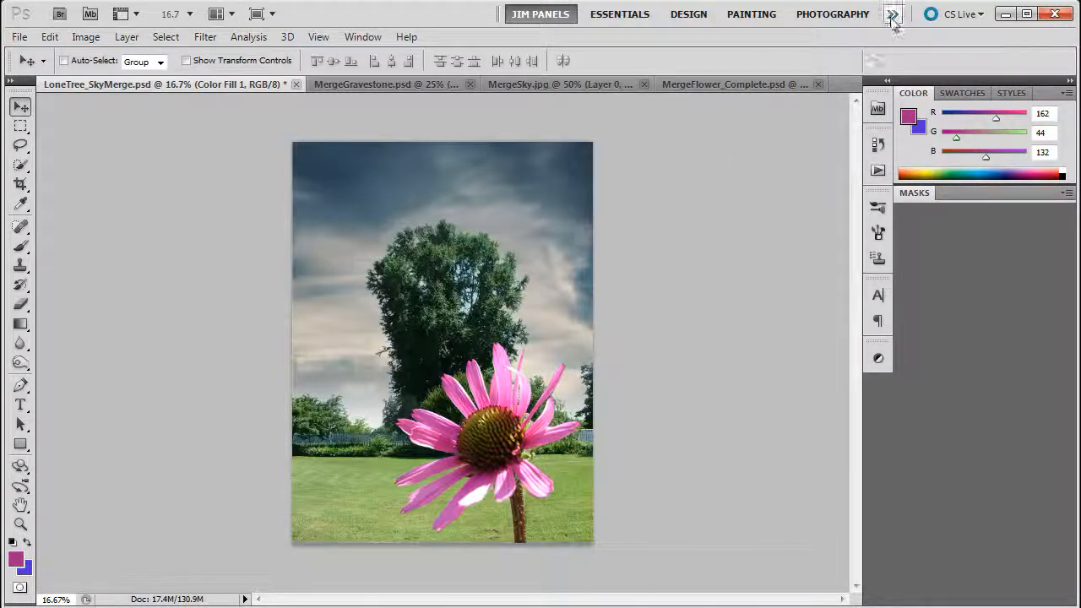
# Step: Expand the panel dock and show the Layers panel with the collage's layer stack
pyautogui.click(892, 14)
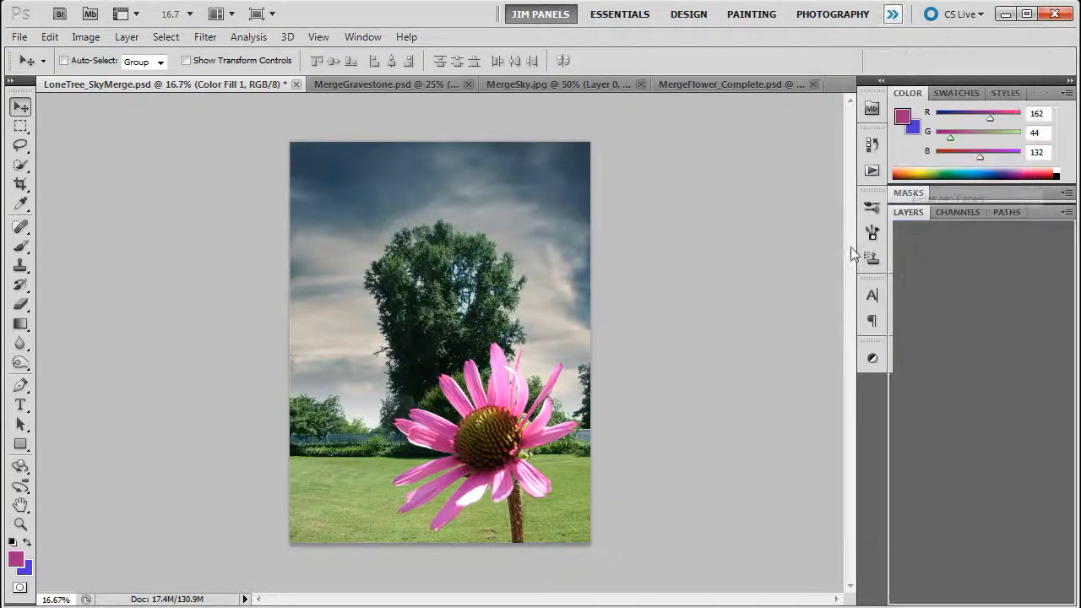
pyautogui.click(907, 212)
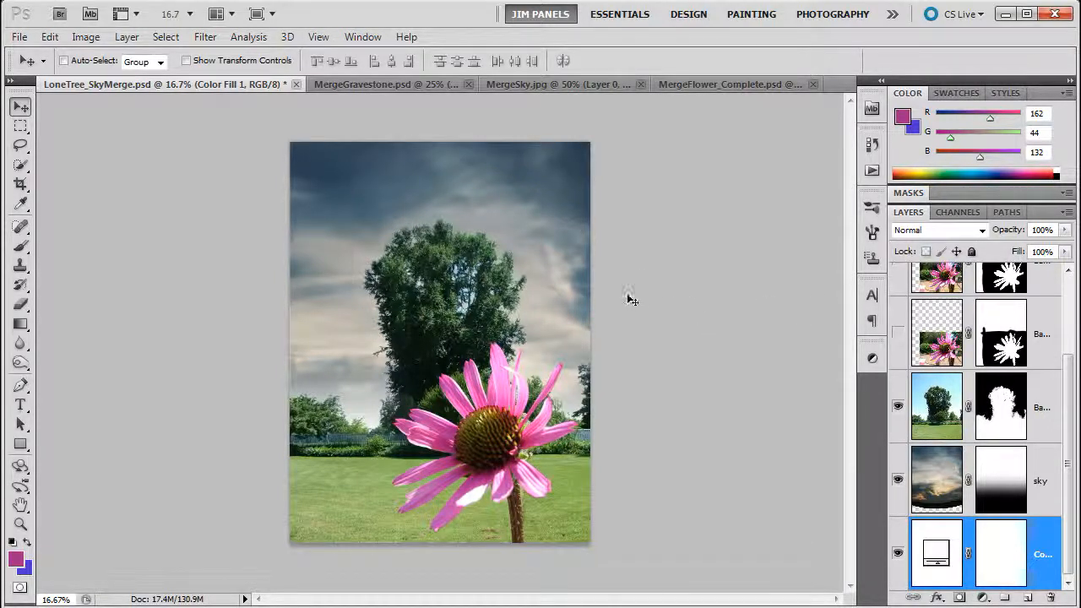
pyautogui.moveTo(443, 346)
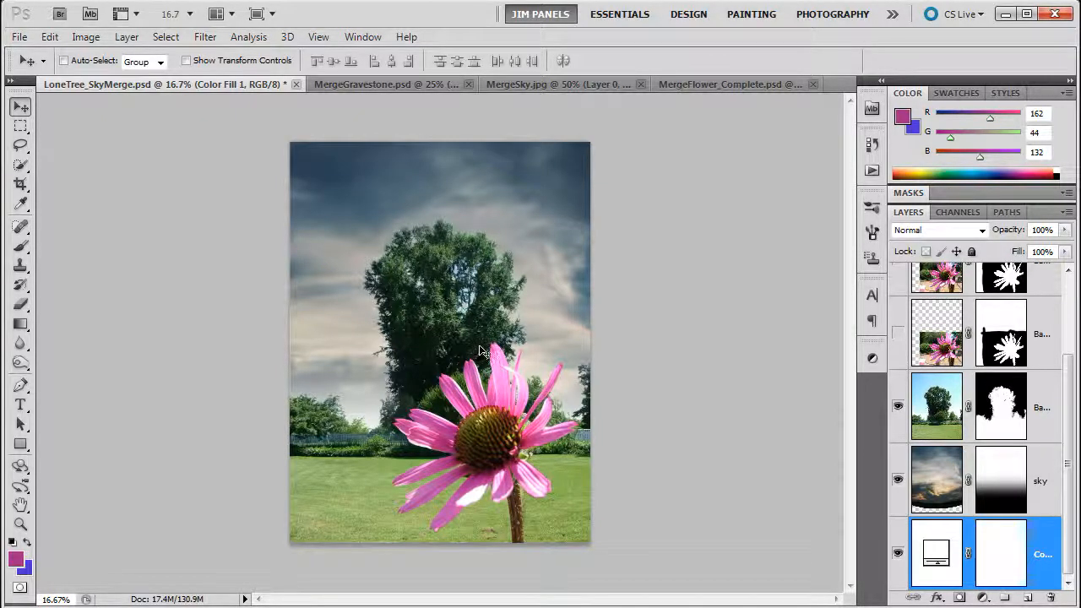
pyautogui.moveTo(472, 357)
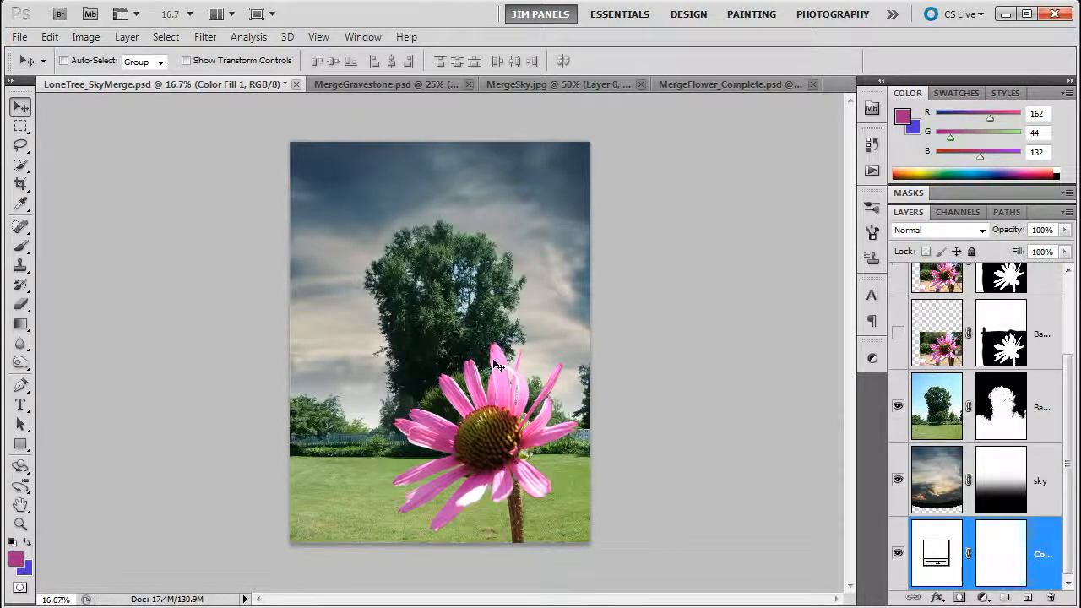
pyautogui.moveTo(486, 380)
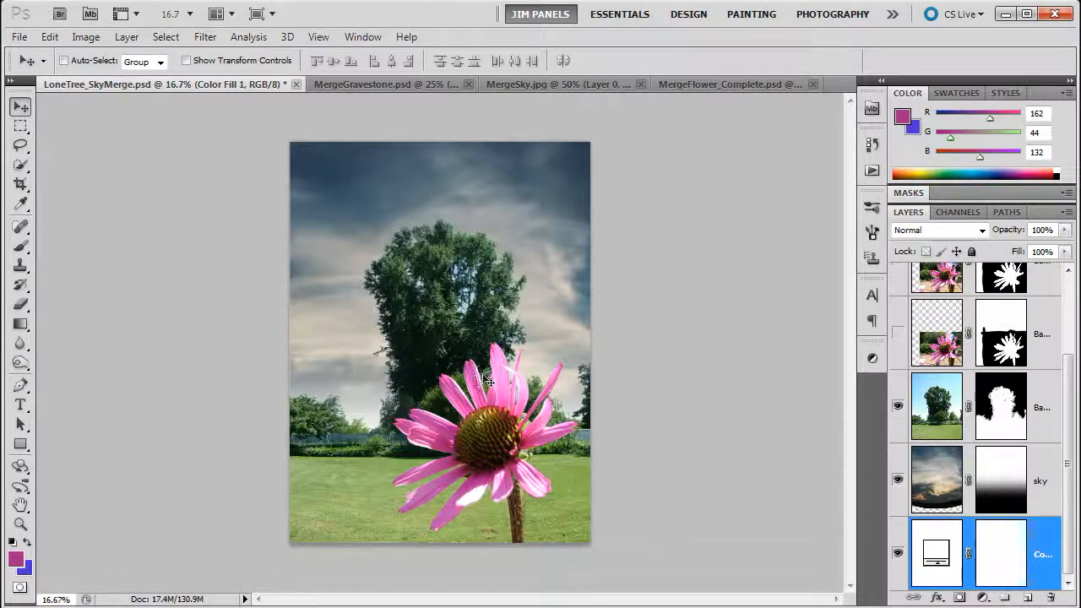
pyautogui.moveTo(559, 346)
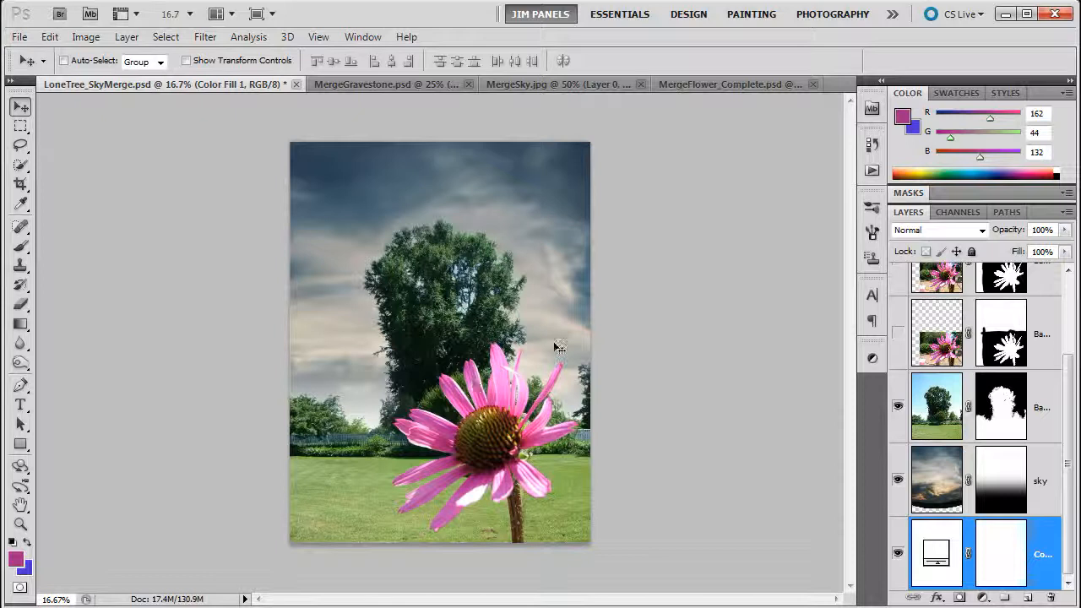
pyautogui.moveTo(629, 344)
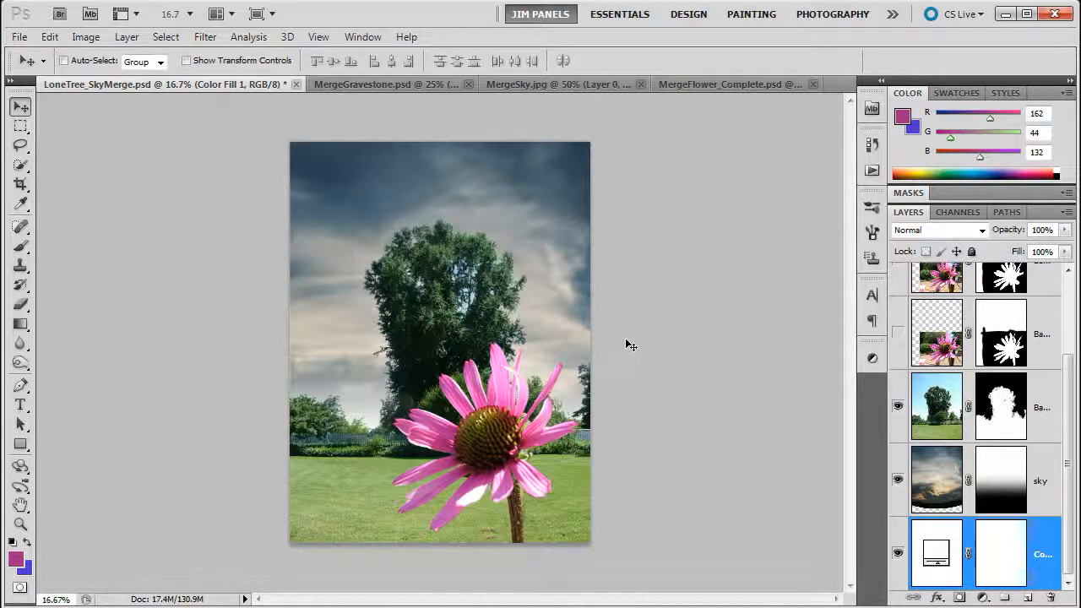
pyautogui.moveTo(600, 342)
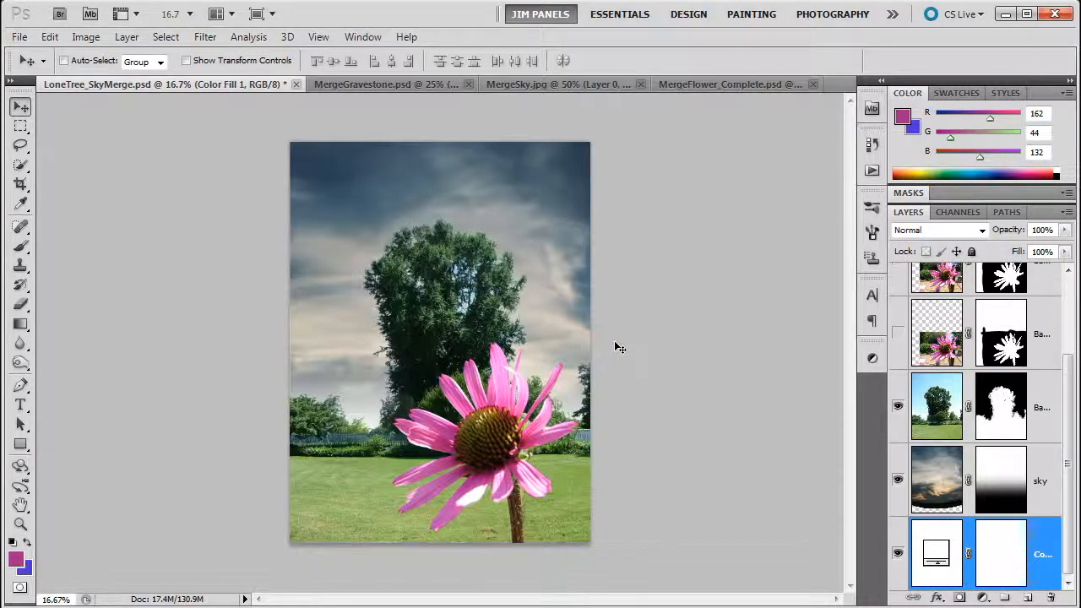
pyautogui.moveTo(608, 348)
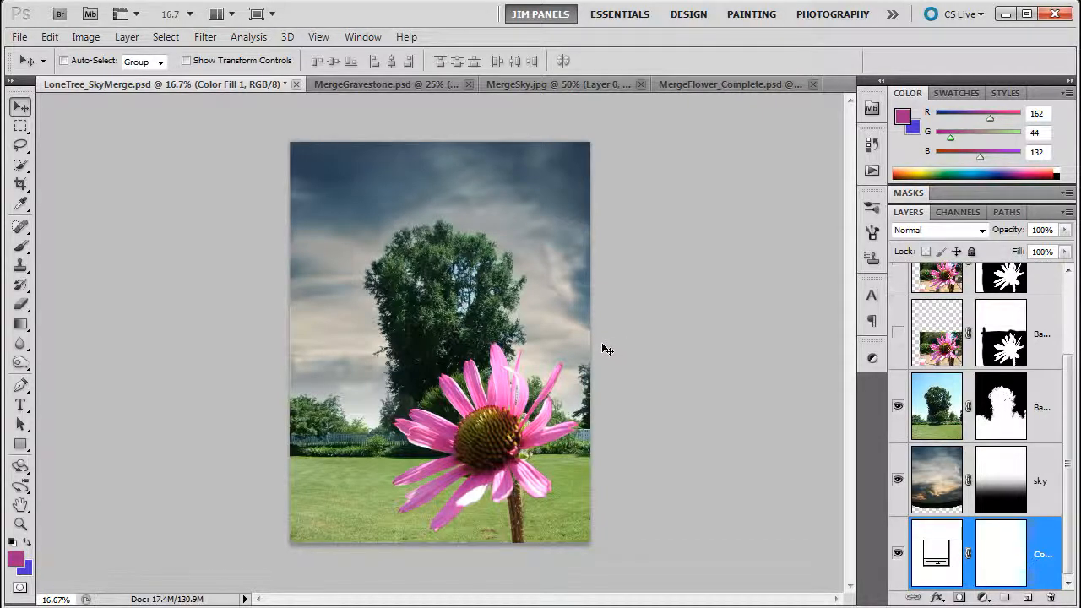
pyautogui.moveTo(574, 377)
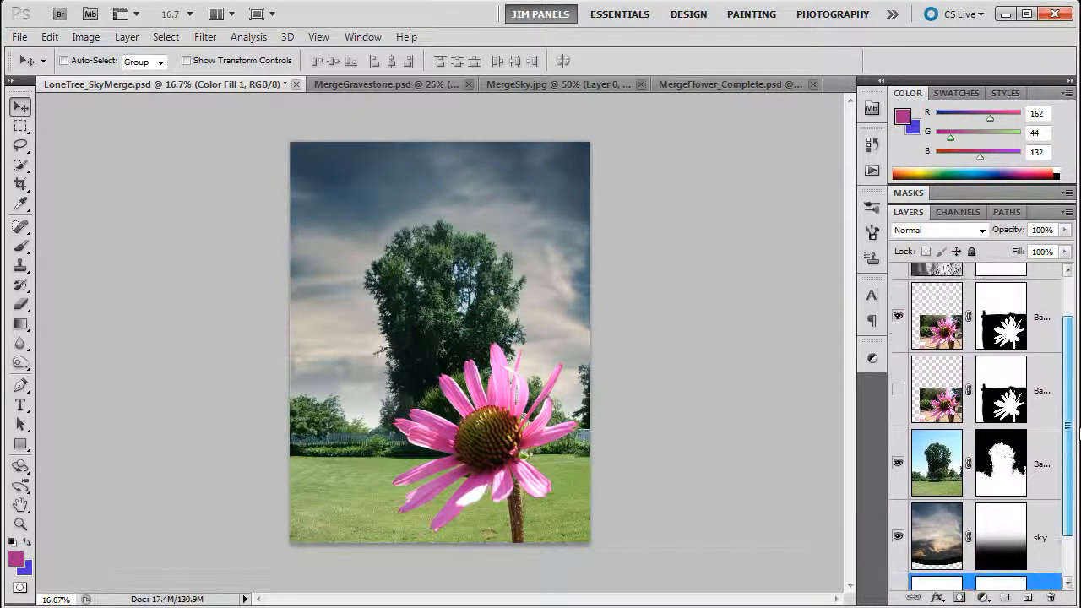
# Step: Duplicate the sky layer as a masked 'sky copy' and hide the original sky
pyautogui.scroll(-3)
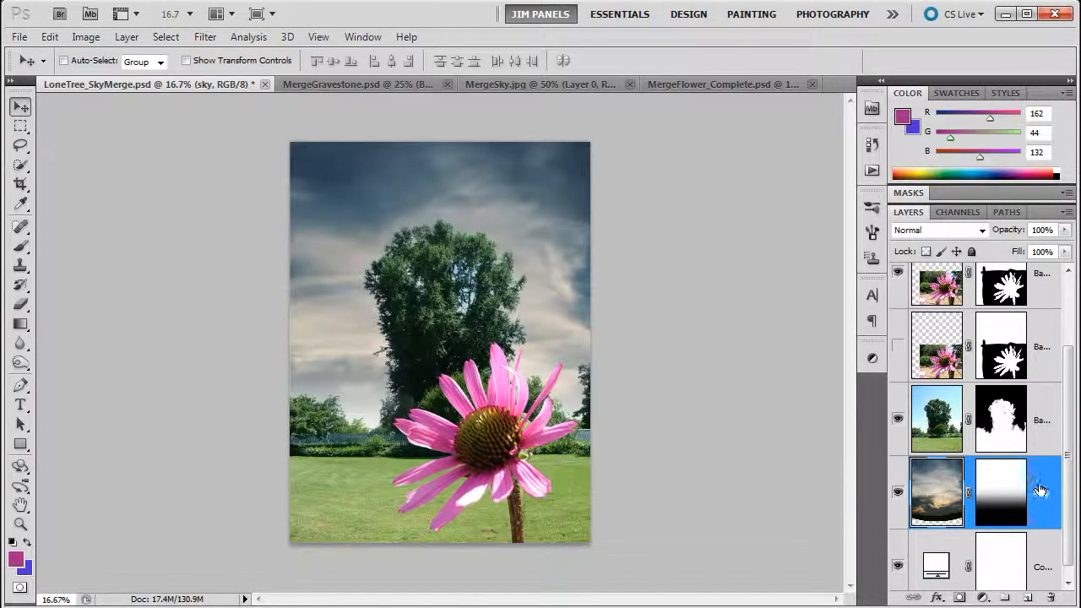
pyautogui.scroll(-3)
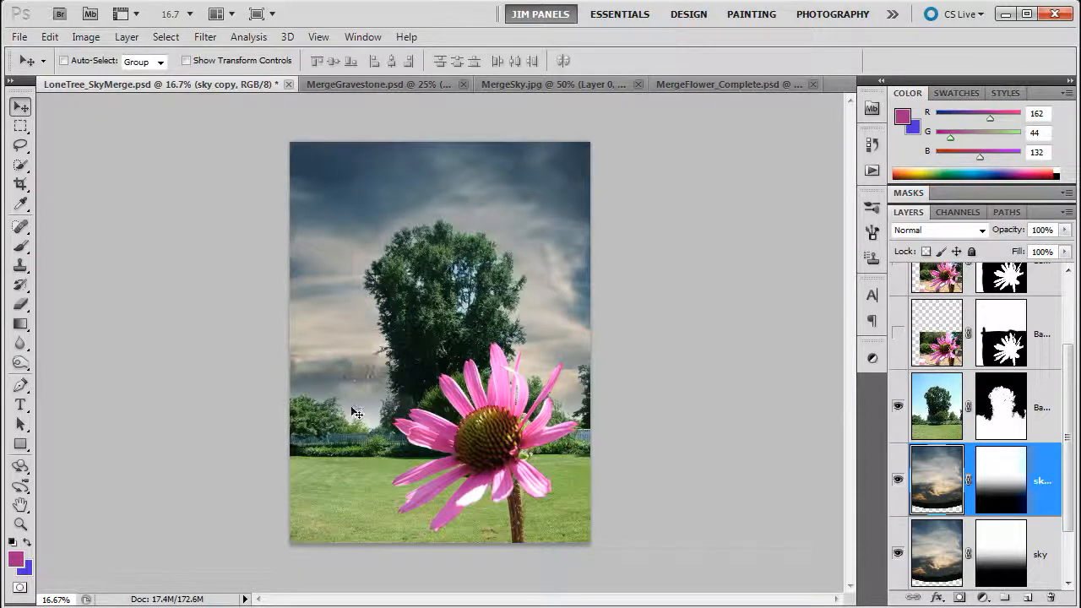
pyautogui.click(898, 553)
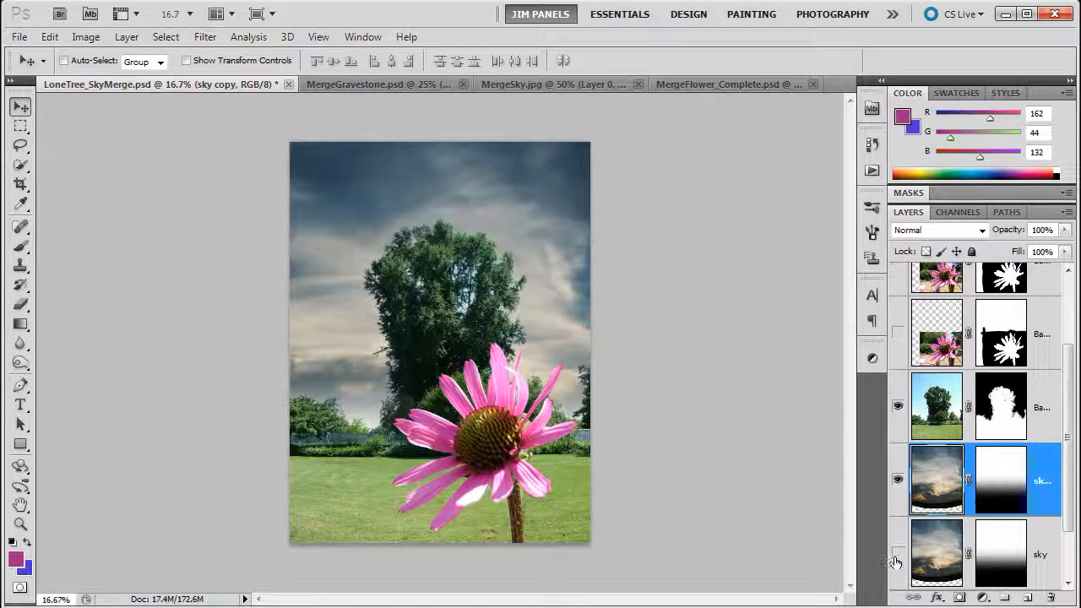
pyautogui.click(897, 555)
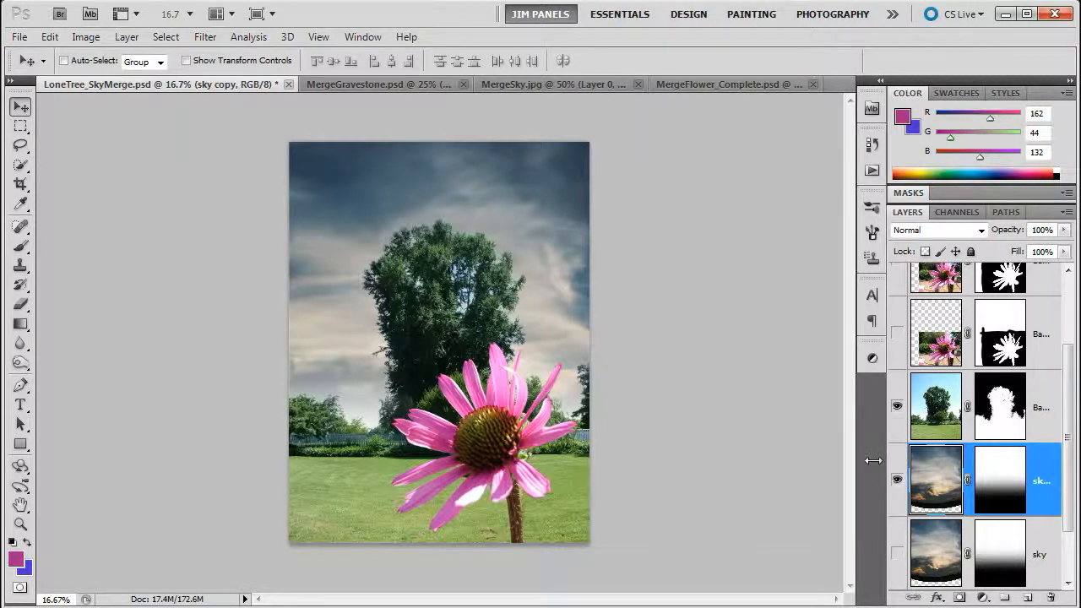
# Step: Widen the panel dock and rename the sky copy layer to 'Sky Match'
pyautogui.moveTo(874, 460); pyautogui.dragTo(781, 460)
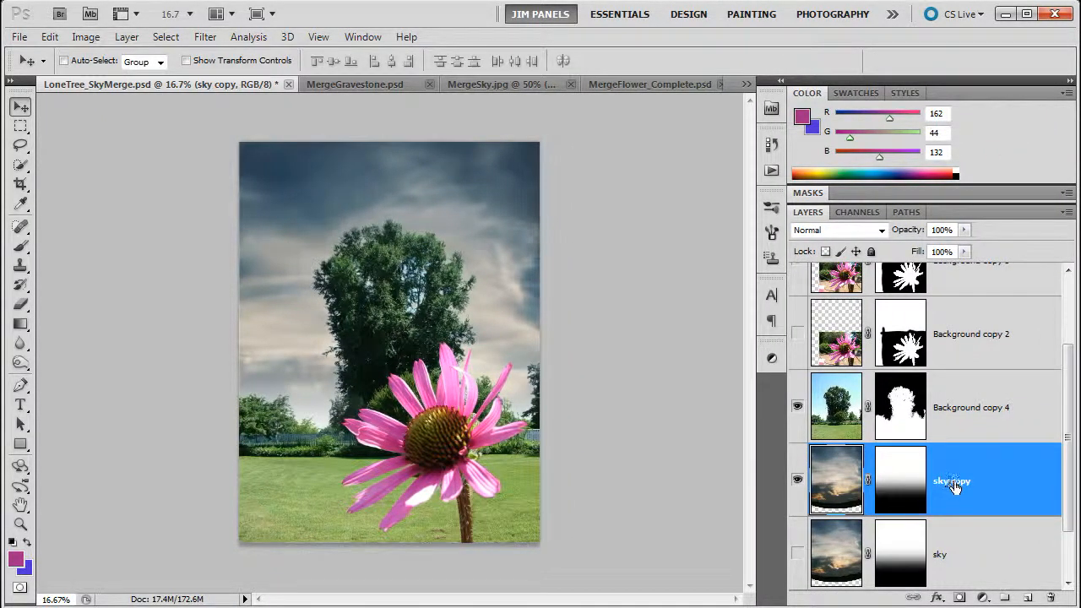
pyautogui.doubleClick(951, 480)
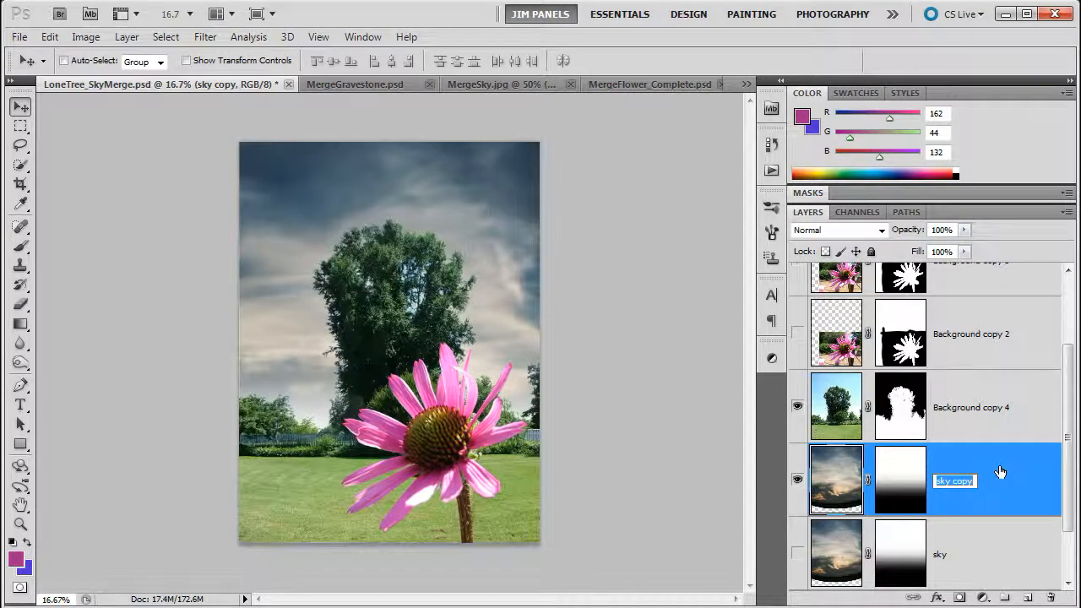
pyautogui.write('Sky')
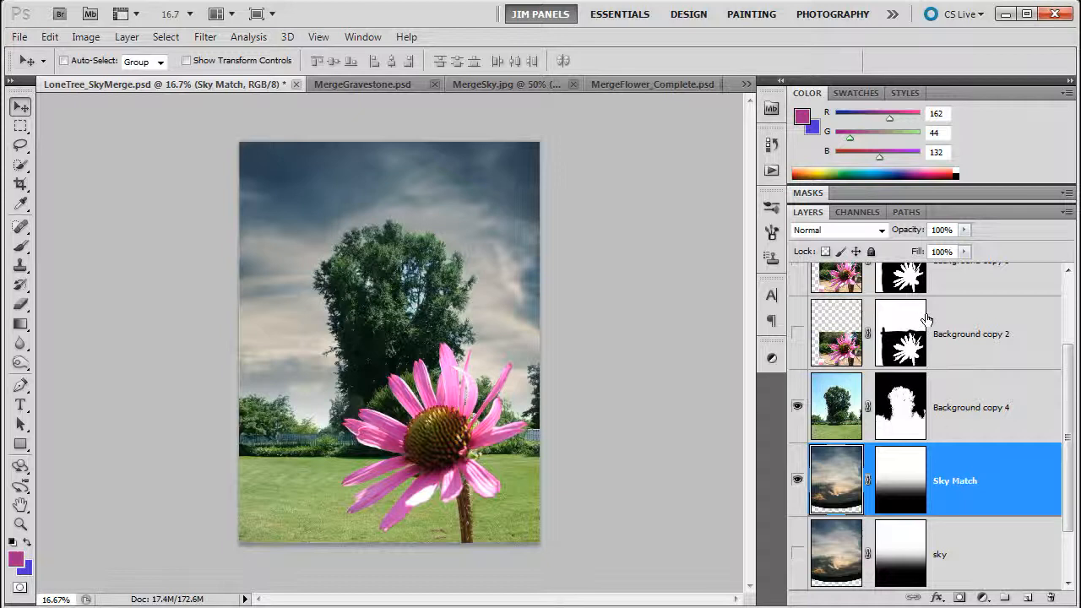
# Step: Rename the Background copy layers to Tree, Pink Flower Orig, Pink Flower and Gravestone
pyautogui.scroll(3)
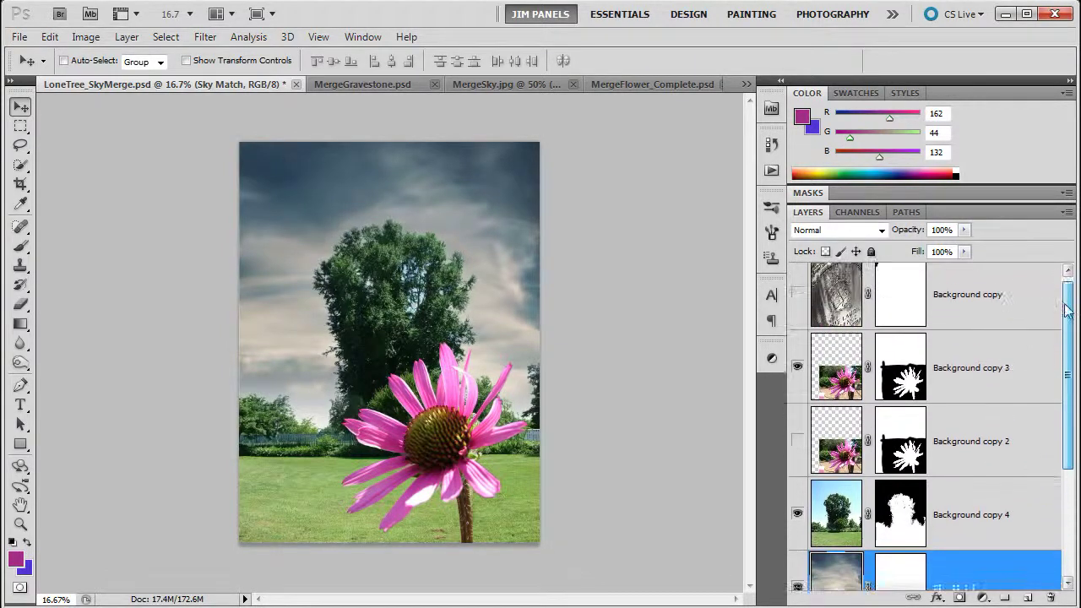
pyautogui.scroll(3)
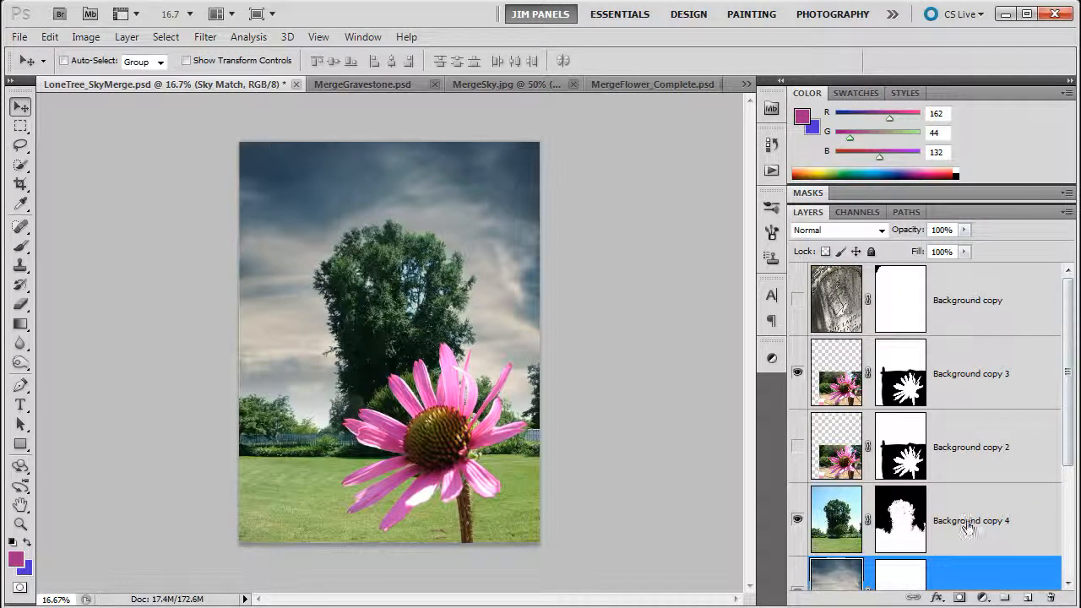
pyautogui.moveTo(967, 528)
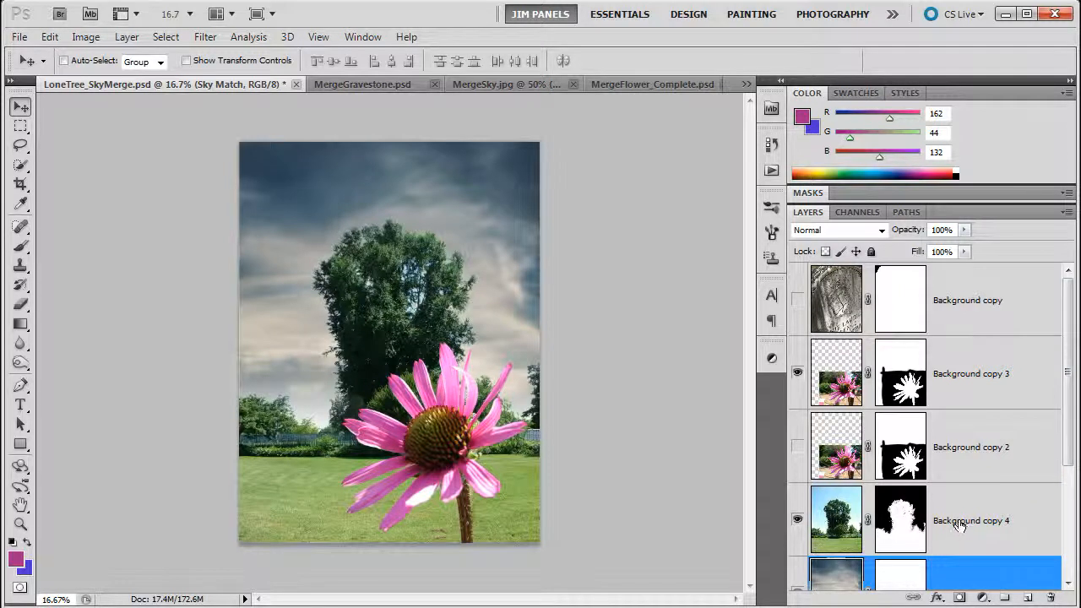
pyautogui.doubleClick(971, 520)
pyautogui.write('Tree')
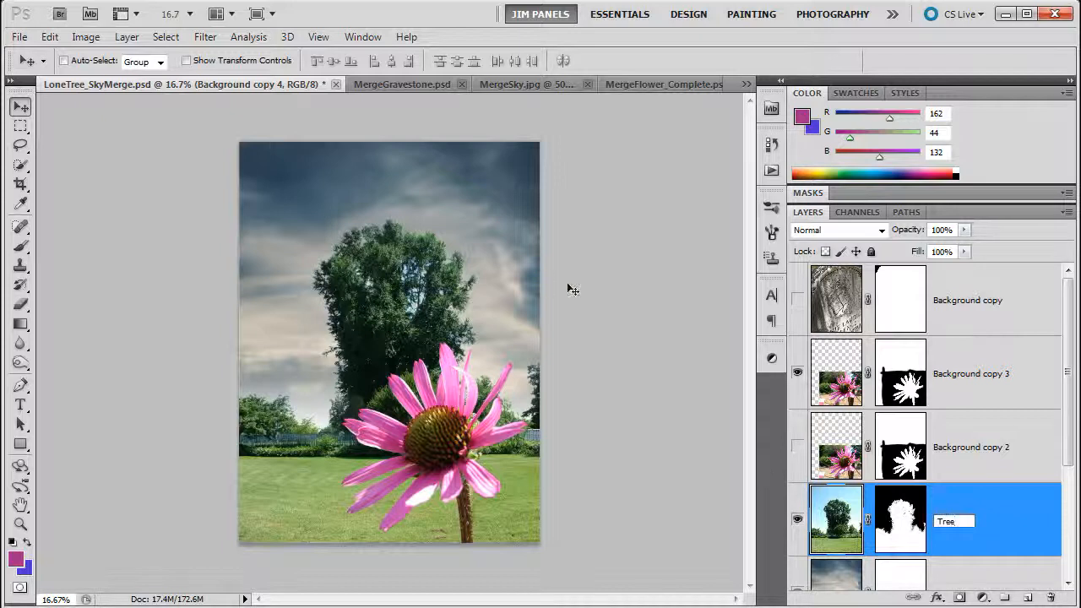
pyautogui.doubleClick(971, 447)
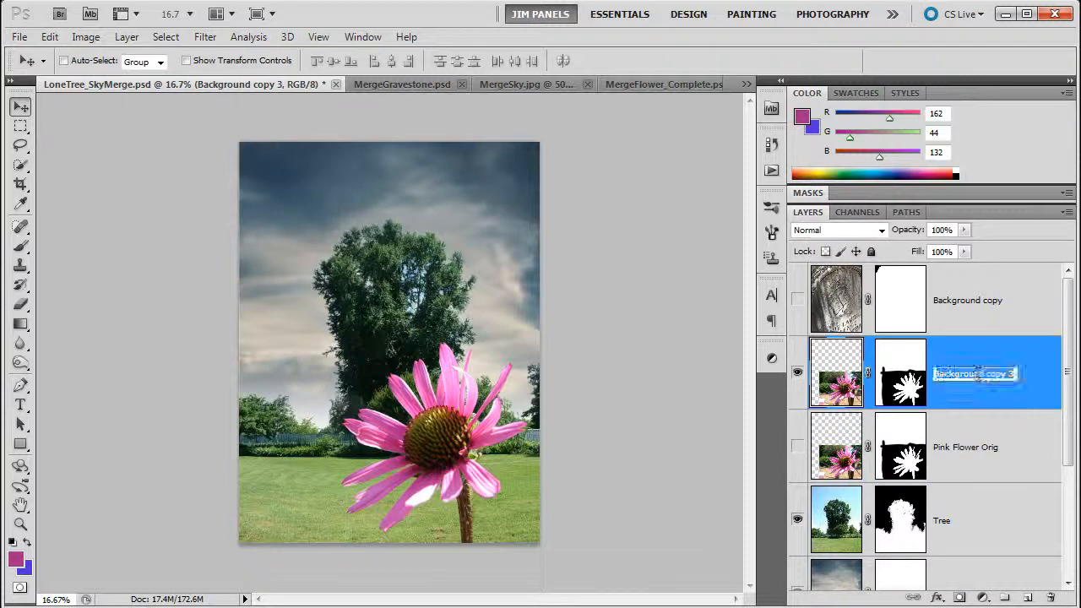
pyautogui.write('Pink Flow')
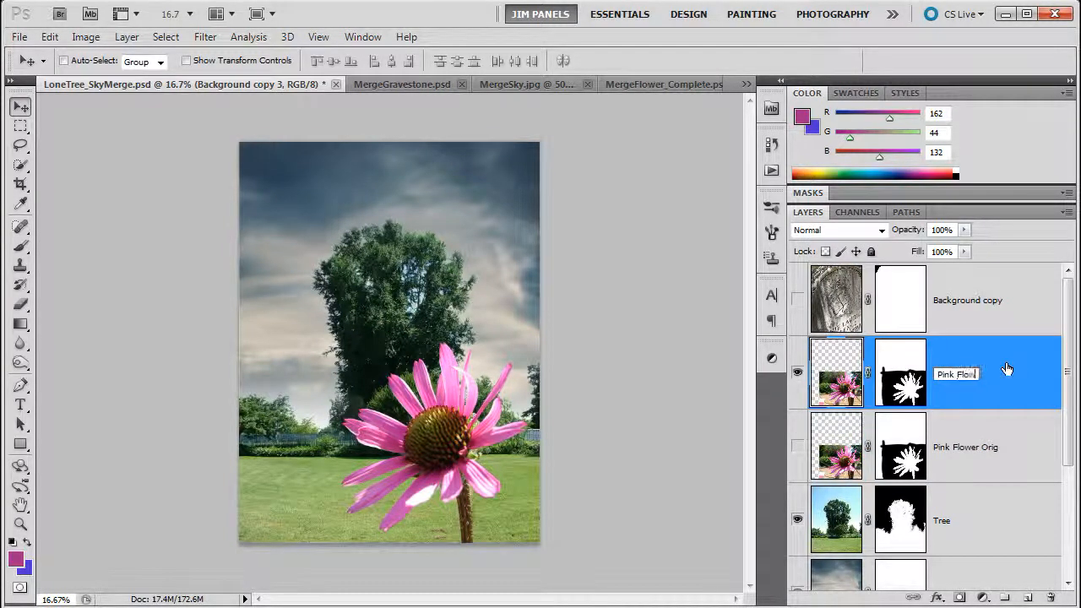
pyautogui.click(967, 299)
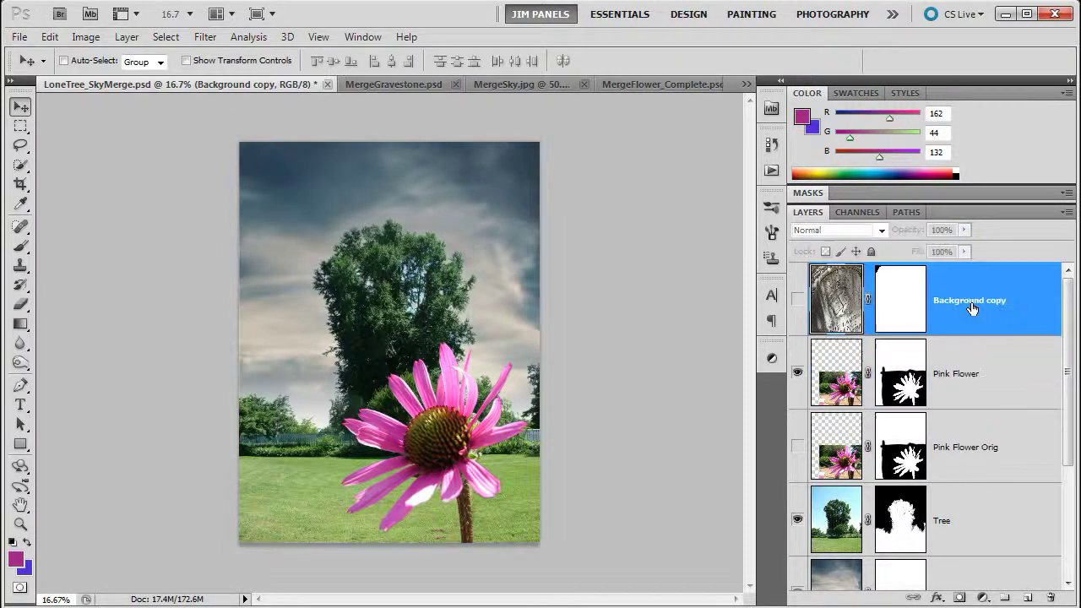
pyautogui.doubleClick(969, 299)
pyautogui.write('Gravestone')
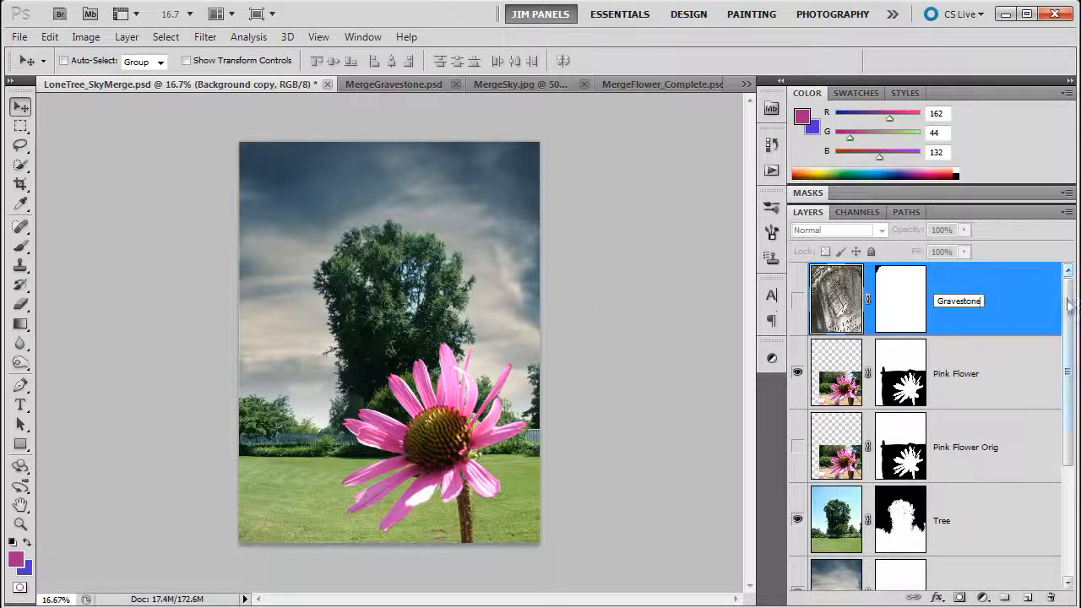
pyautogui.scroll(-3)
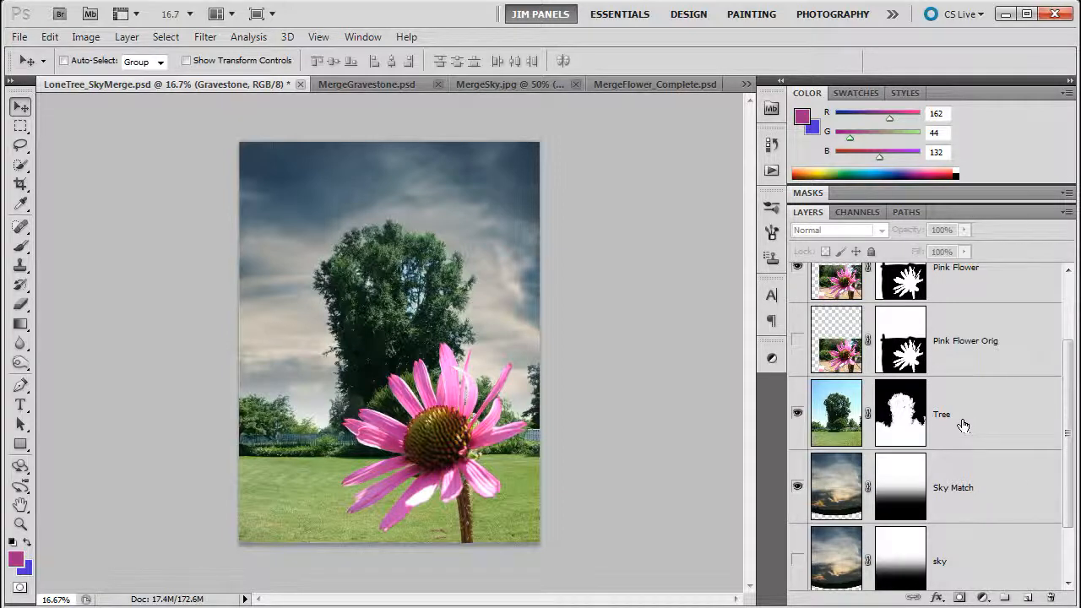
pyautogui.moveTo(952, 419)
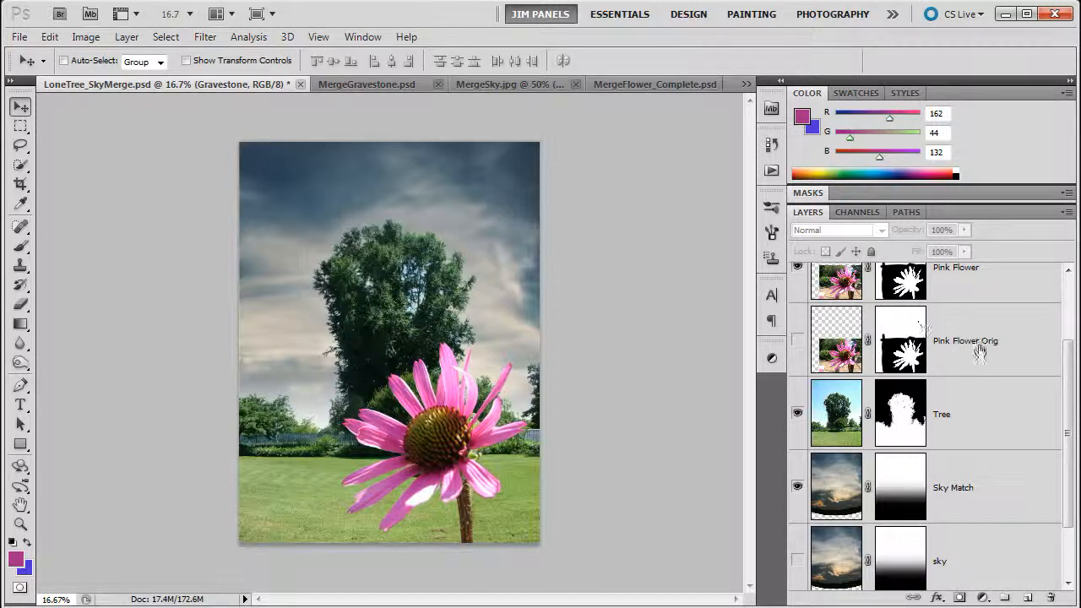
pyautogui.moveTo(984, 395)
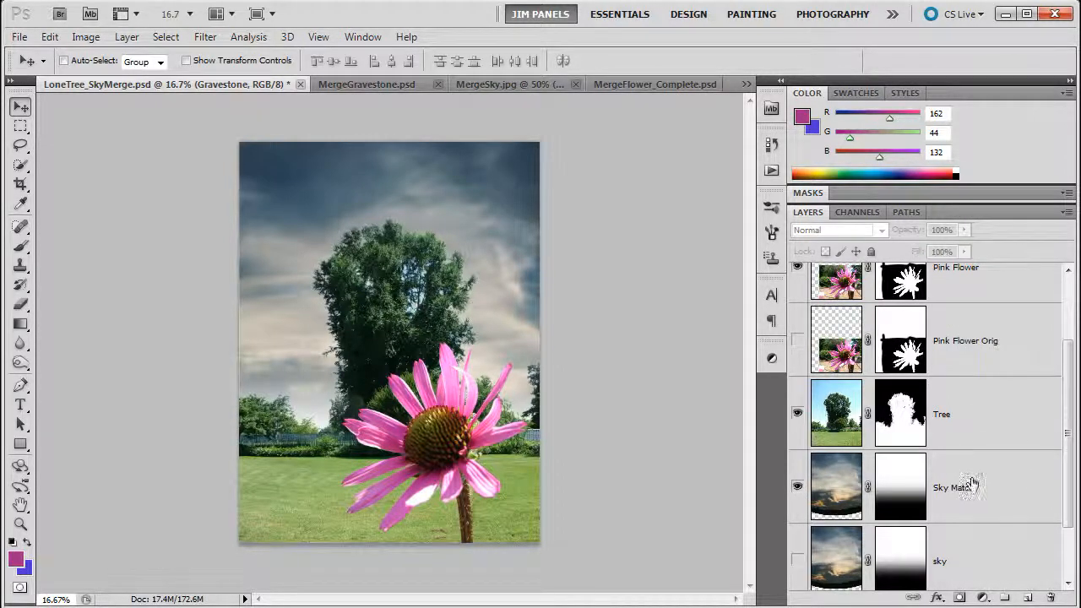
# Step: Select the Sky Match layer and open the Image adjustments menu
pyautogui.click(954, 487)
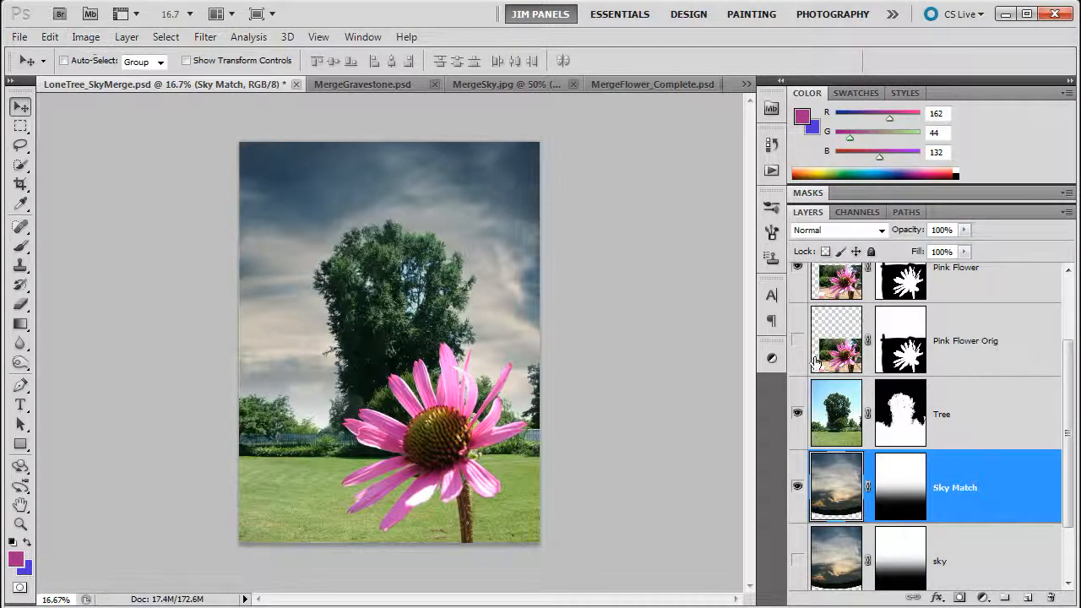
pyautogui.click(85, 36)
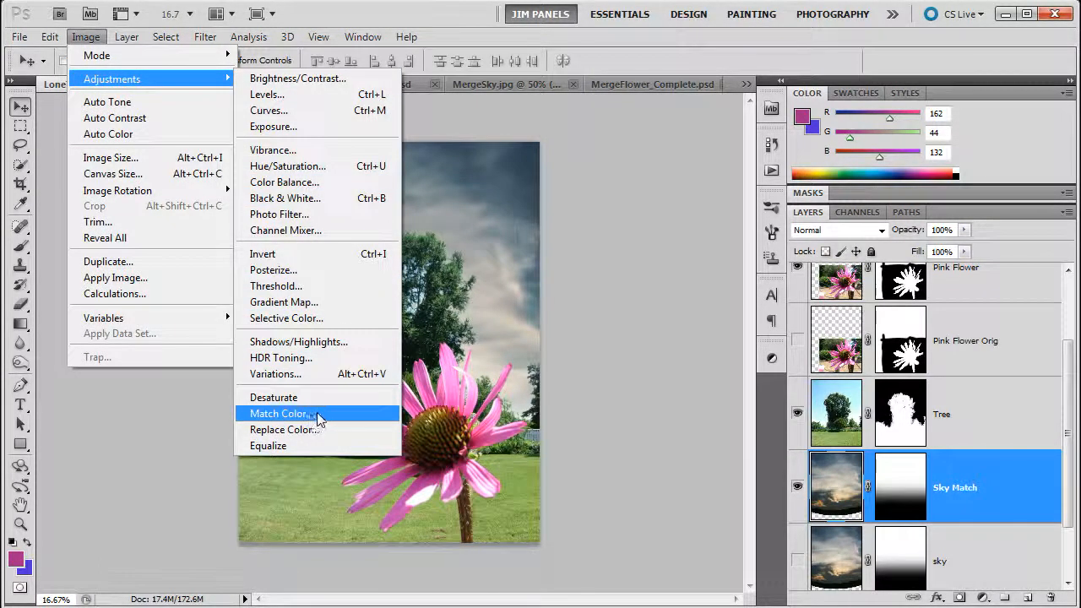
# Step: Open Match Color, move it aside, and set Source LoneTree_SkyMerge.psd, Layer Pink Flower
pyautogui.click(279, 414)
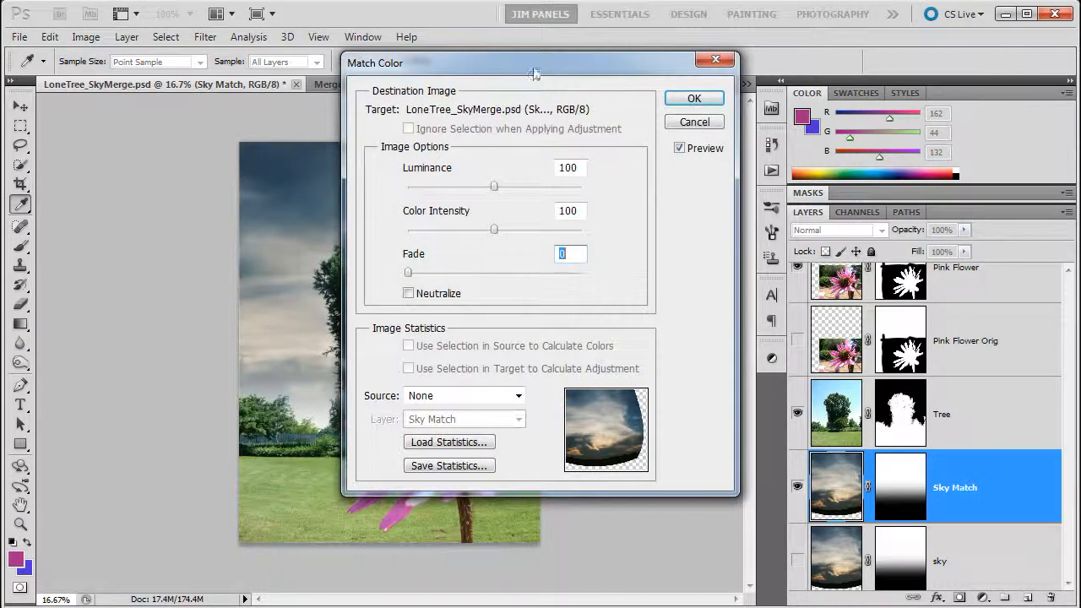
pyautogui.moveTo(532, 74); pyautogui.dragTo(690, 70)
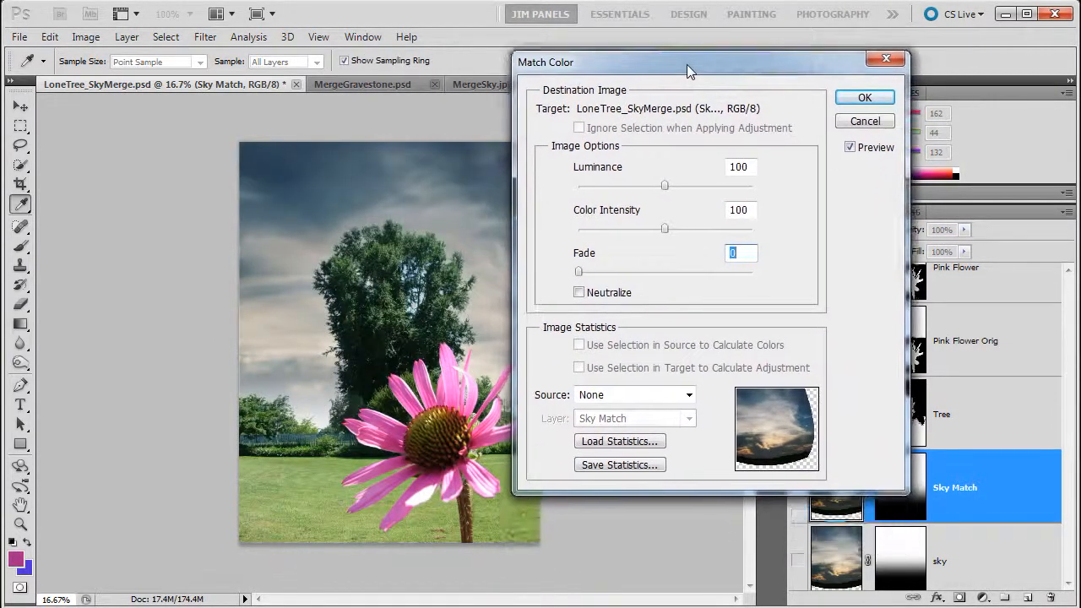
pyautogui.moveTo(688, 71); pyautogui.dragTo(688, 64)
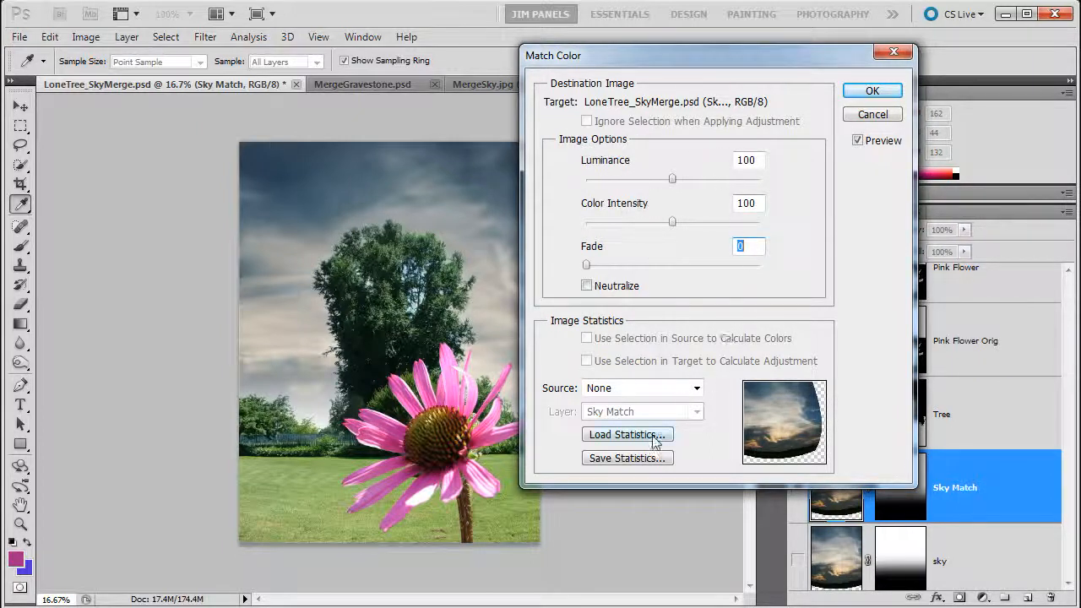
pyautogui.moveTo(628, 397)
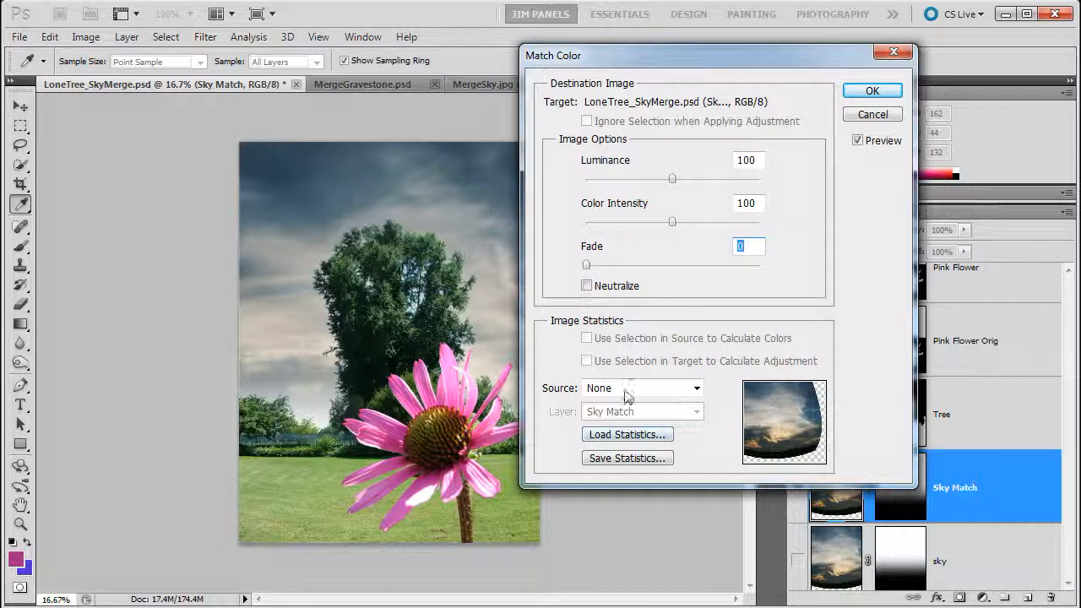
pyautogui.moveTo(640, 394)
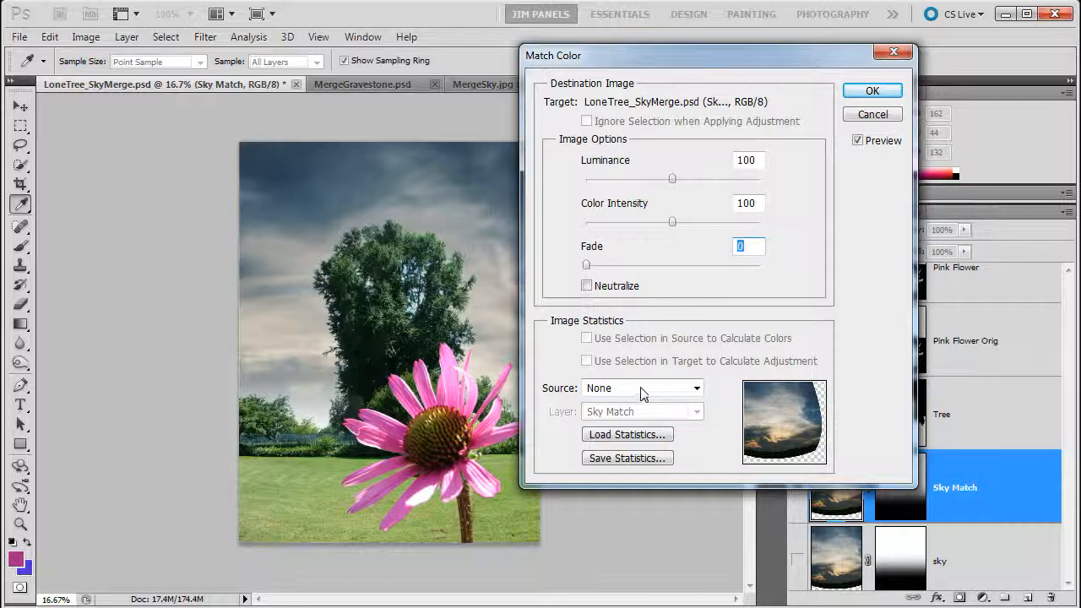
pyautogui.moveTo(633, 399)
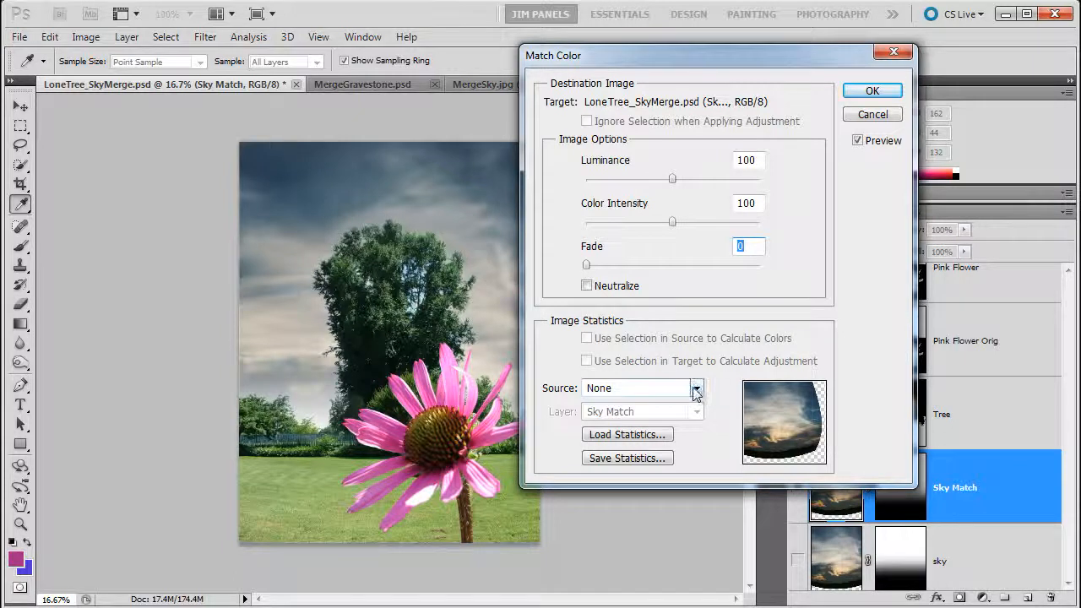
pyautogui.click(695, 388)
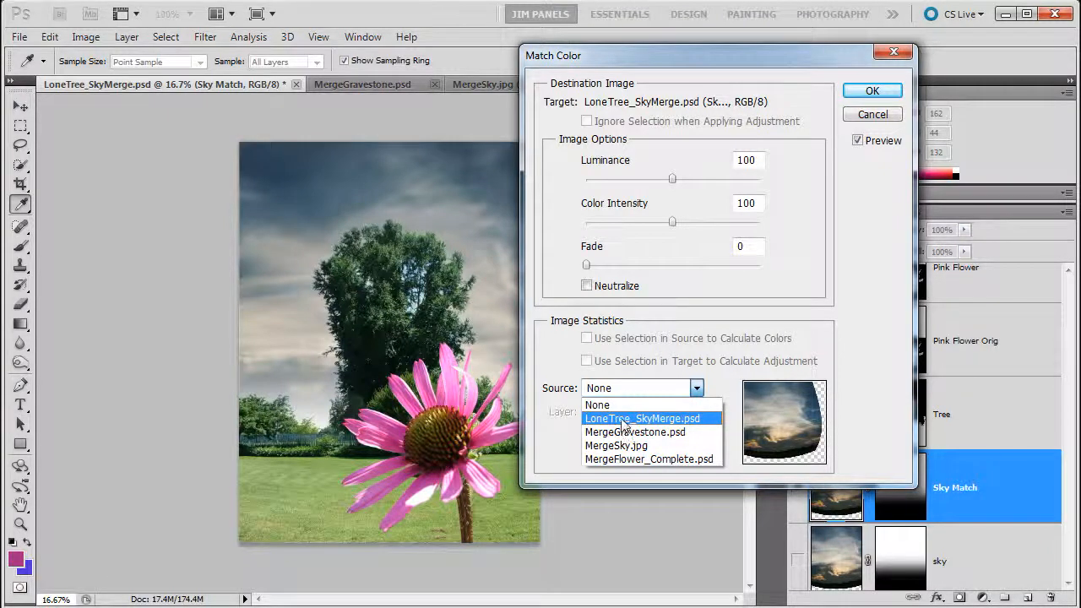
pyautogui.click(642, 418)
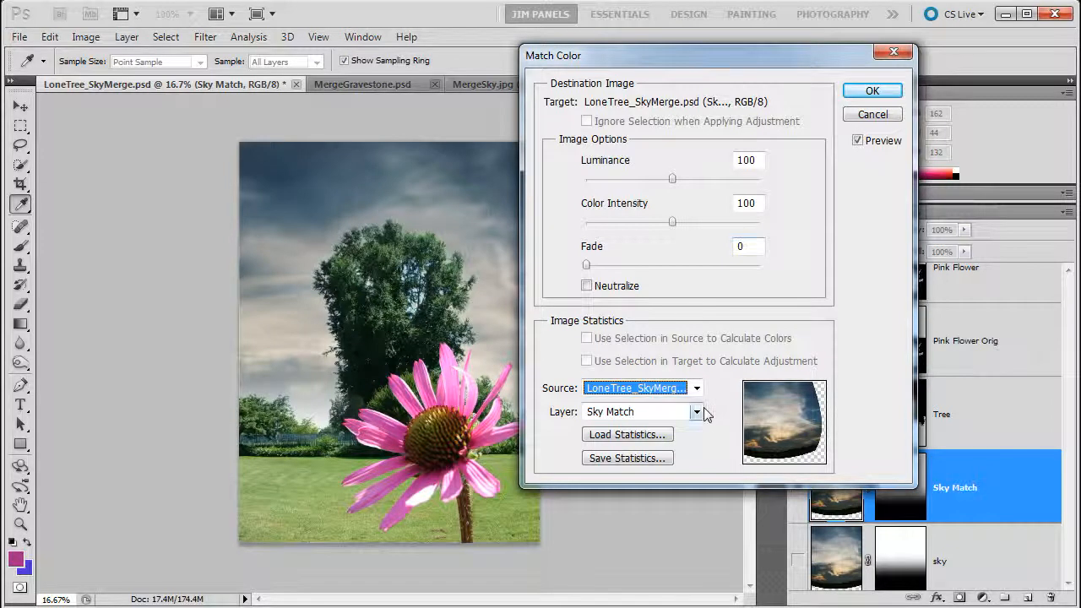
pyautogui.click(696, 411)
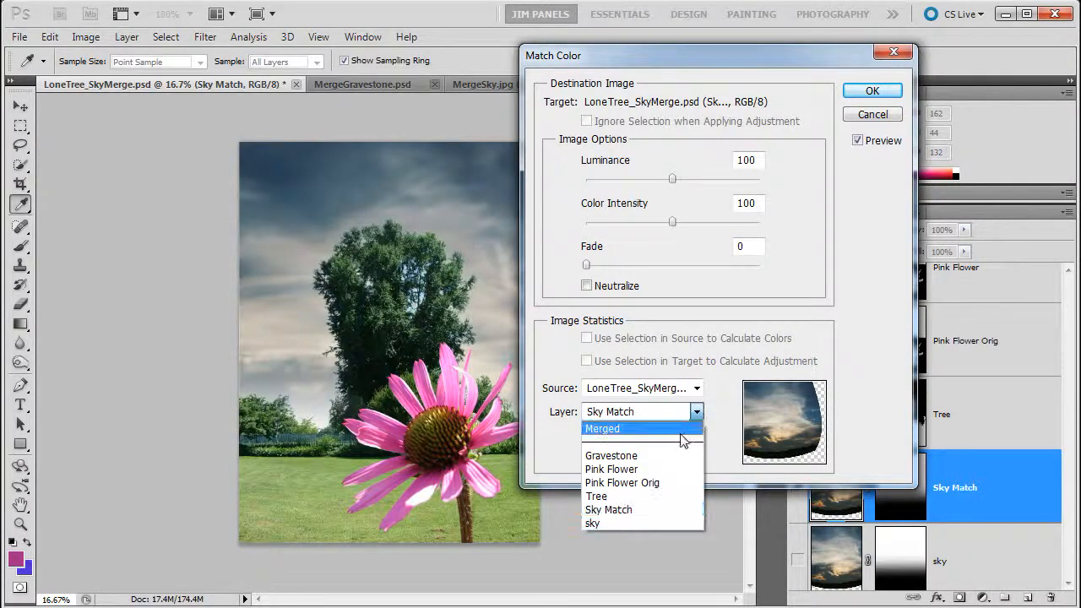
pyautogui.click(611, 469)
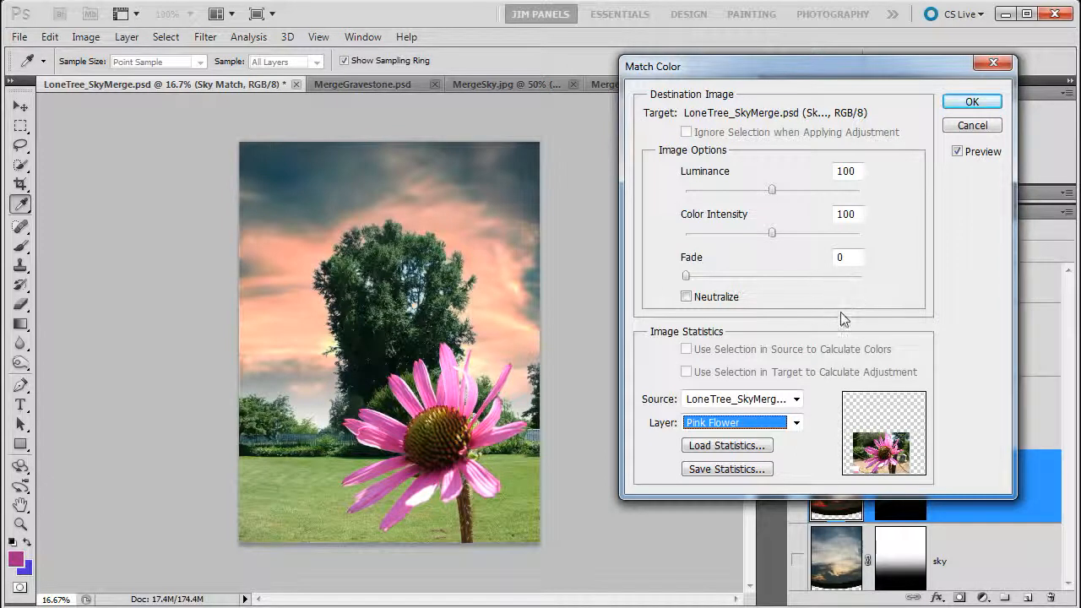
pyautogui.moveTo(776, 266)
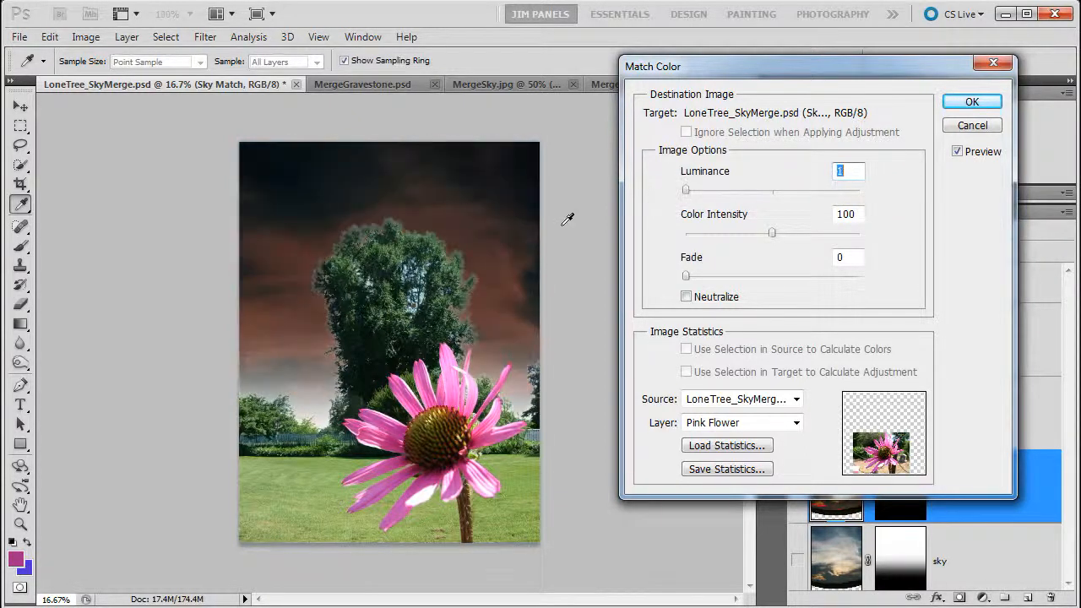
# Step: Try different Luminance values, keep Luminance at 100, and set Fade to 51
pyautogui.moveTo(686, 193); pyautogui.dragTo(702, 193)
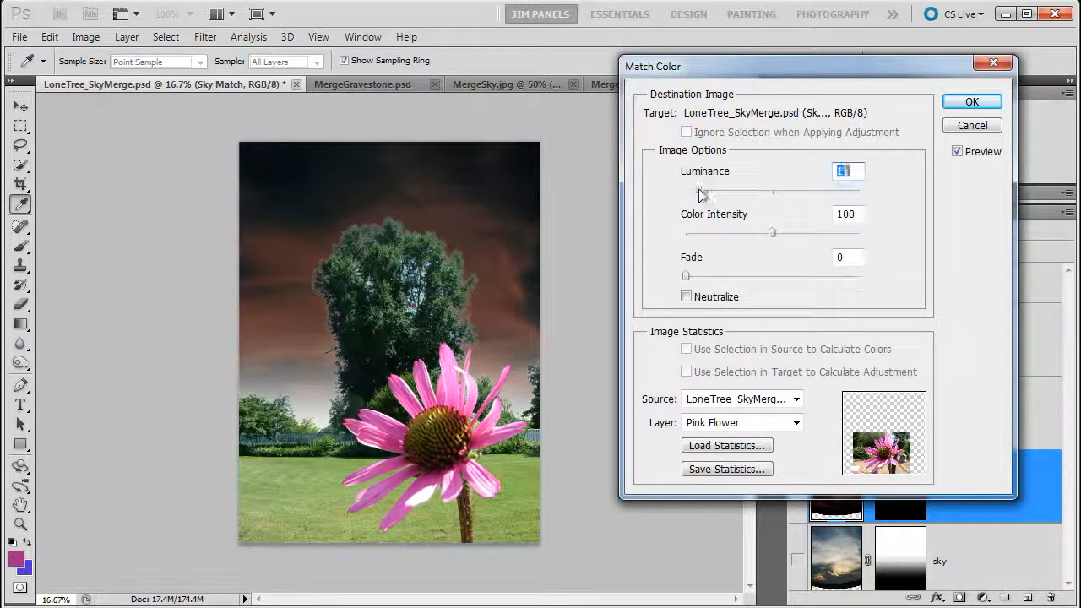
pyautogui.moveTo(702, 190); pyautogui.dragTo(771, 190)
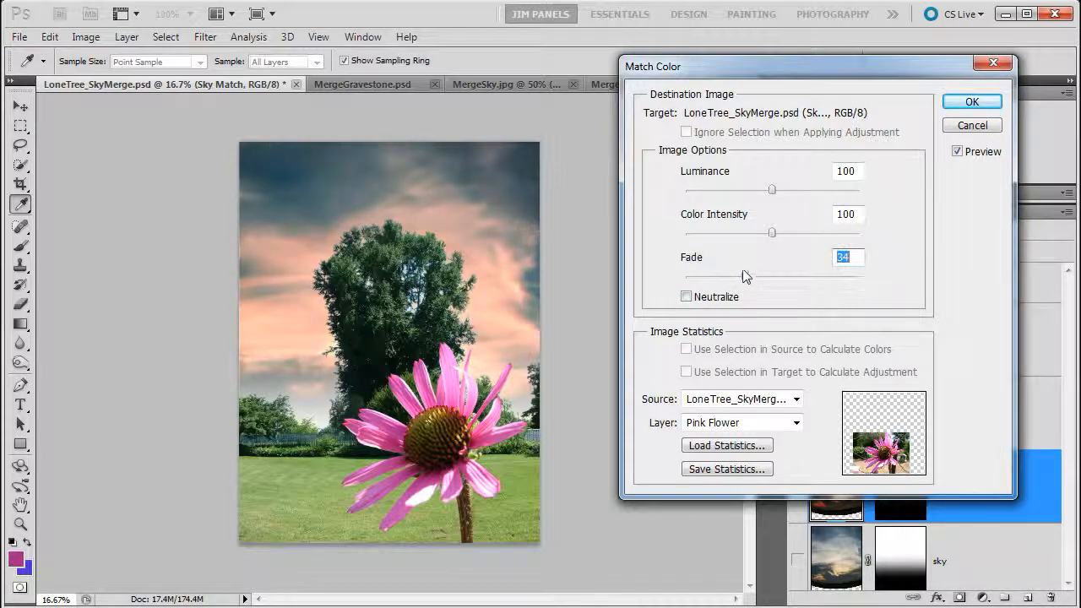
pyautogui.moveTo(743, 275); pyautogui.dragTo(685, 275)
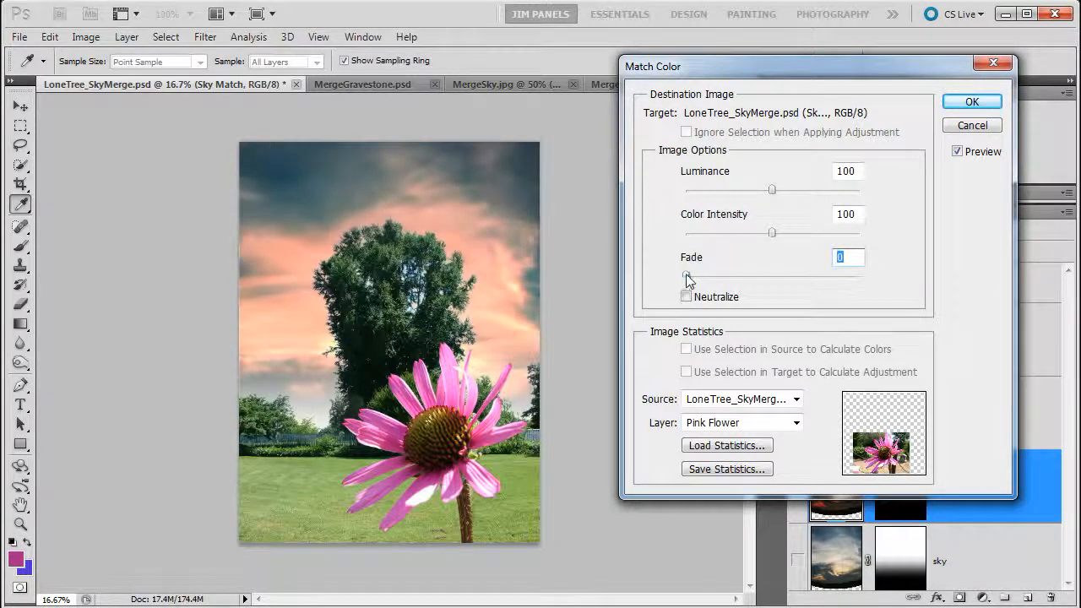
pyautogui.moveTo(686, 279); pyautogui.dragTo(775, 280)
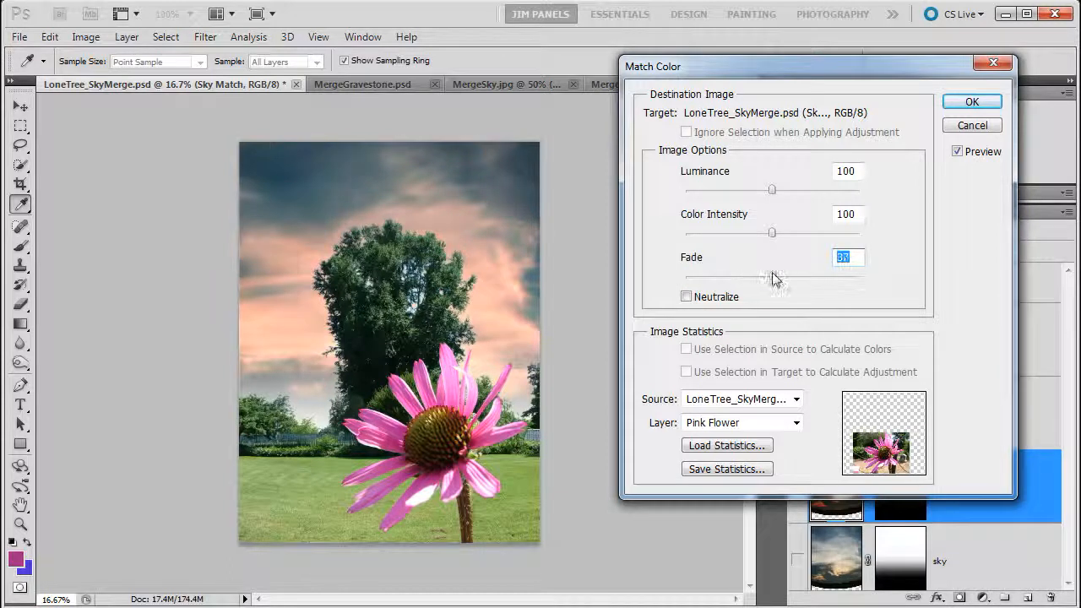
pyautogui.moveTo(772, 276); pyautogui.dragTo(774, 276)
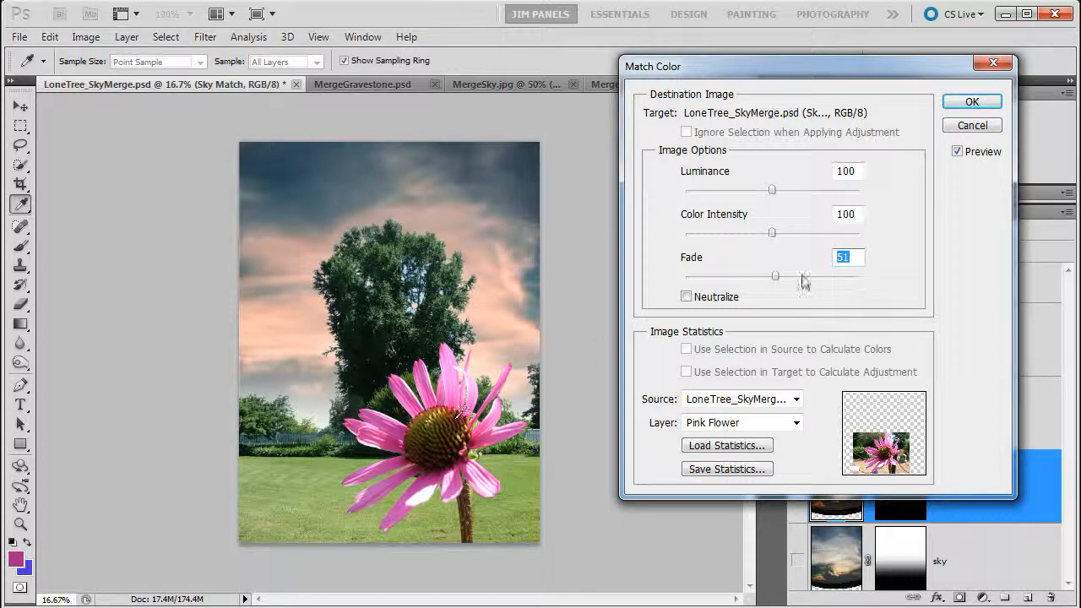
# Step: Compare with Neutralize and Preview toggled, then apply the half-faded pink match to Sky Match
pyautogui.click(686, 297)
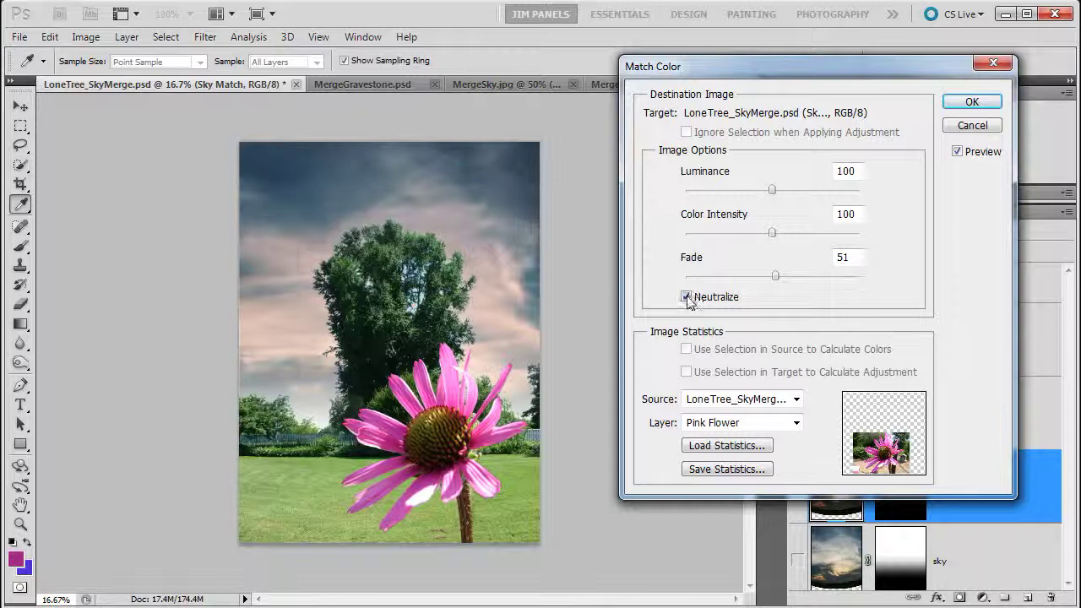
pyautogui.click(686, 297)
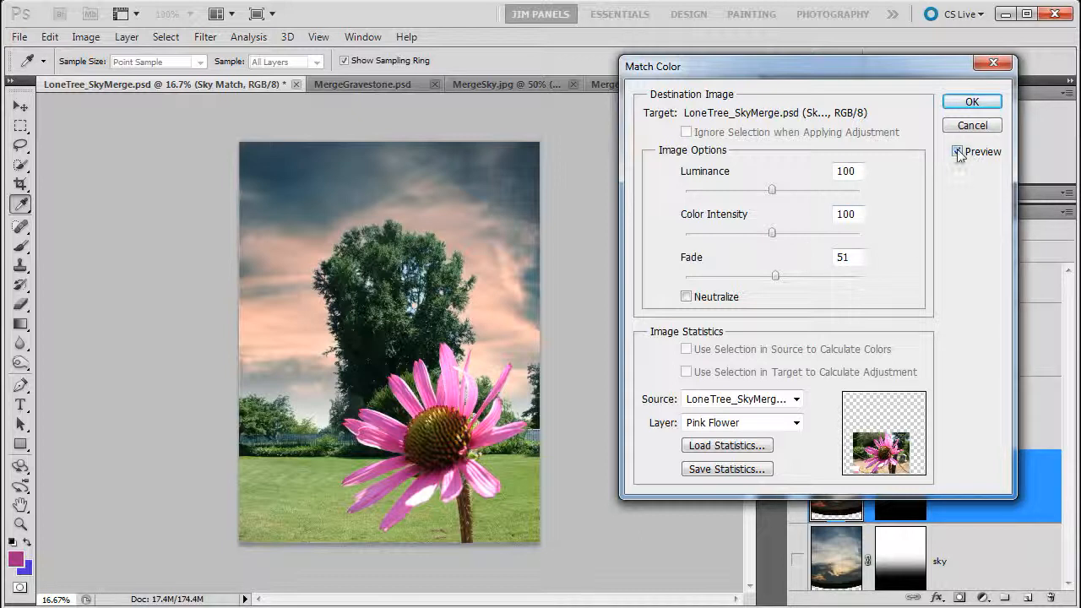
pyautogui.click(958, 151)
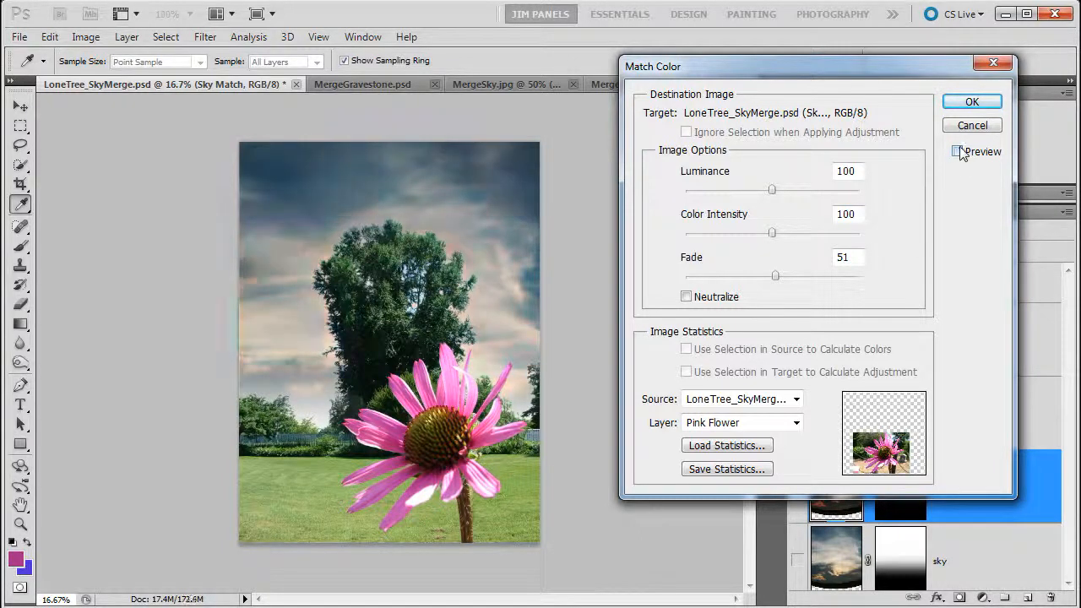
pyautogui.click(957, 151)
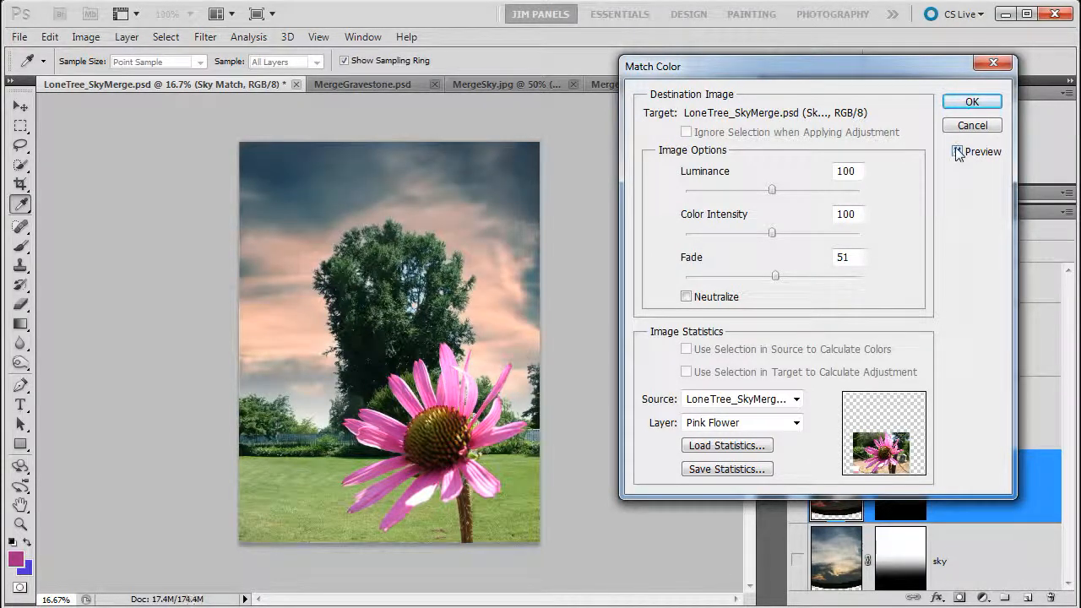
pyautogui.click(971, 101)
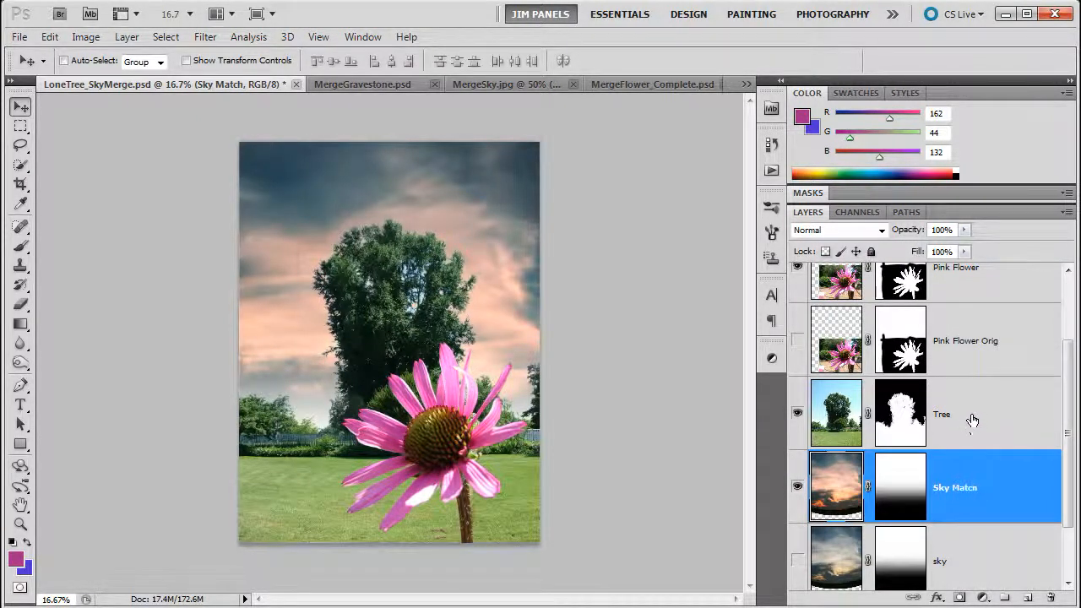
# Step: Duplicate the Tree layer, rename the copy 'Tree Match', and hide the original Tree
pyautogui.click(942, 414)
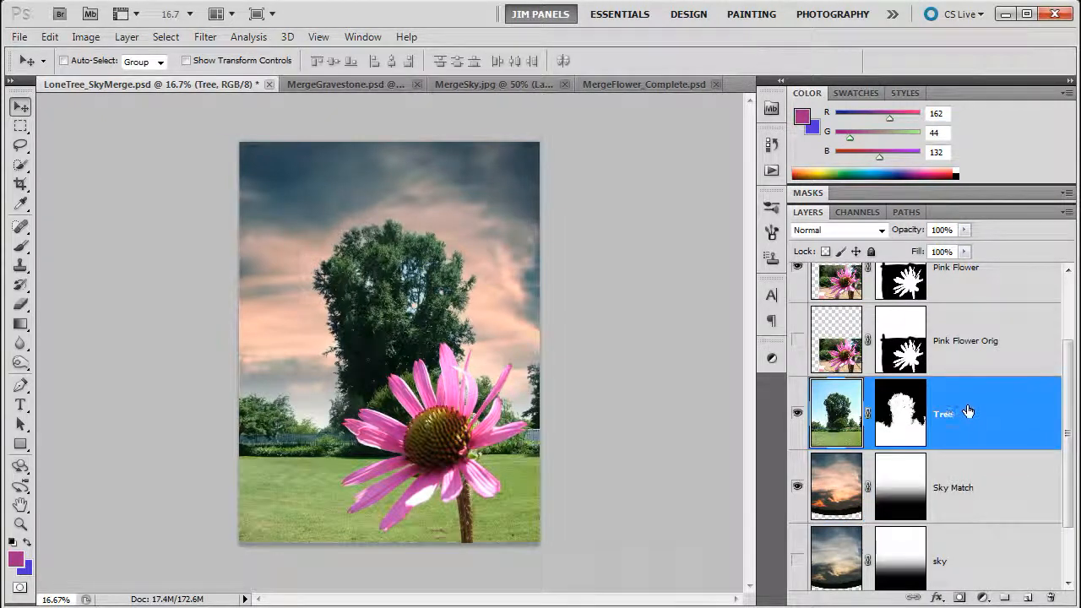
pyautogui.moveTo(958, 425)
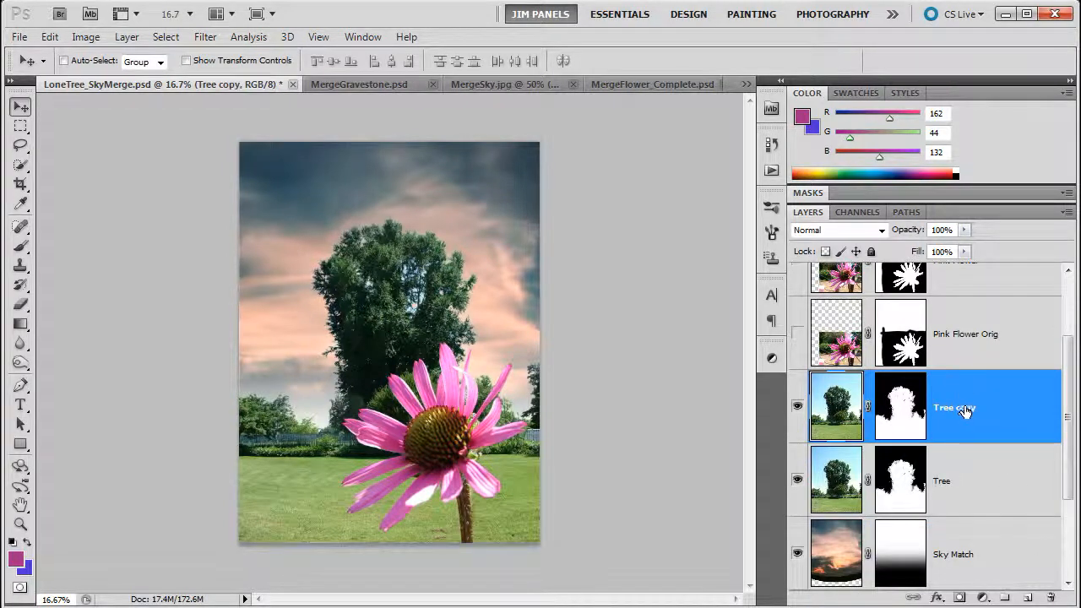
pyautogui.doubleClick(954, 407)
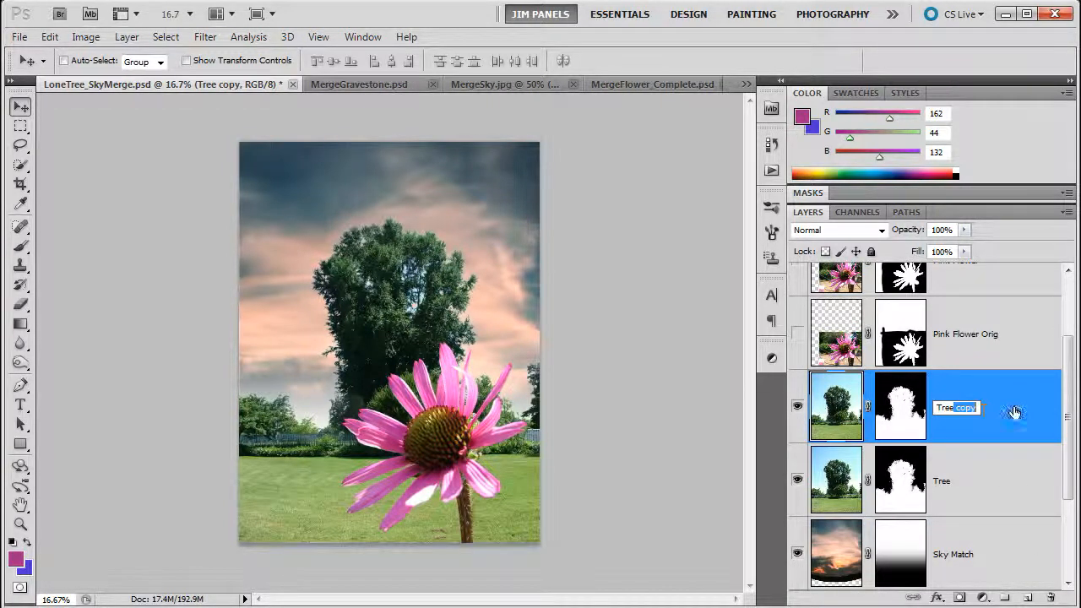
pyautogui.write('Tree Match')
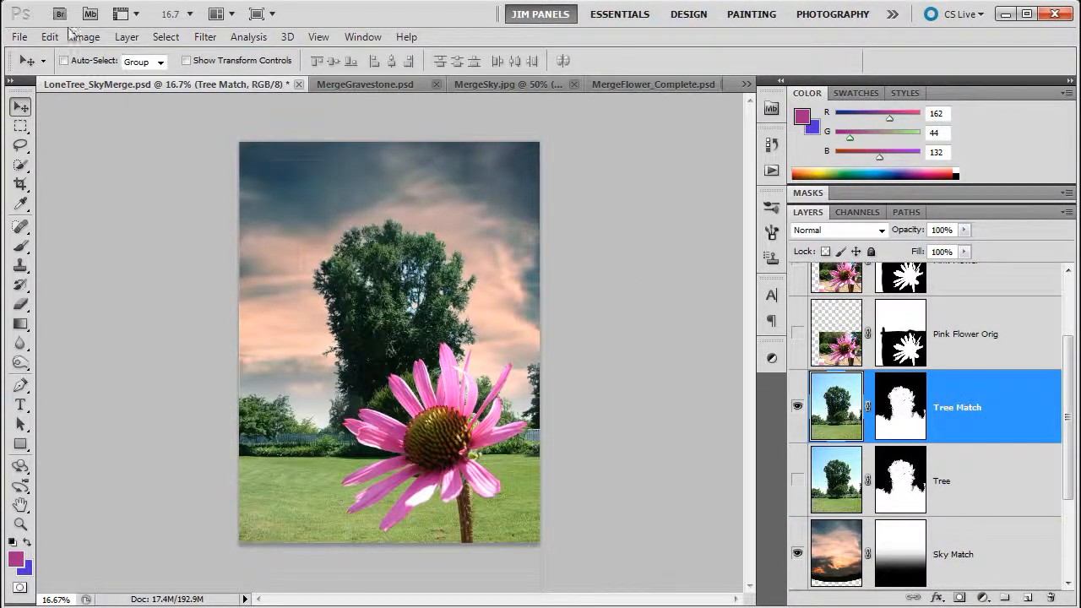
# Step: Open Match Color on Tree Match with Source LoneTree_SkyMerge.psd and Layer Pink Flower
pyautogui.click(85, 36)
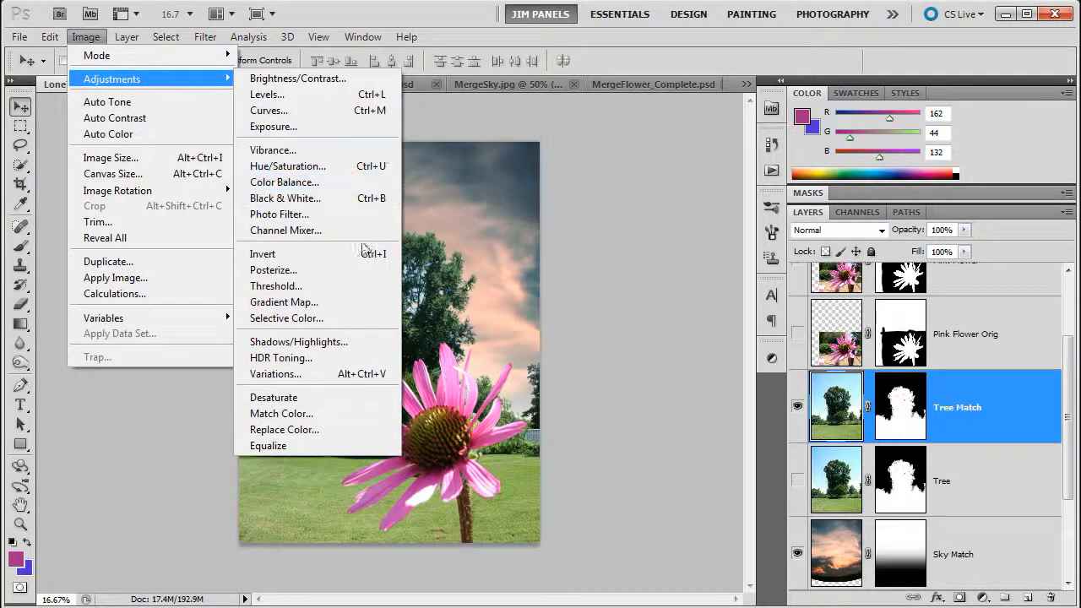
pyautogui.click(282, 413)
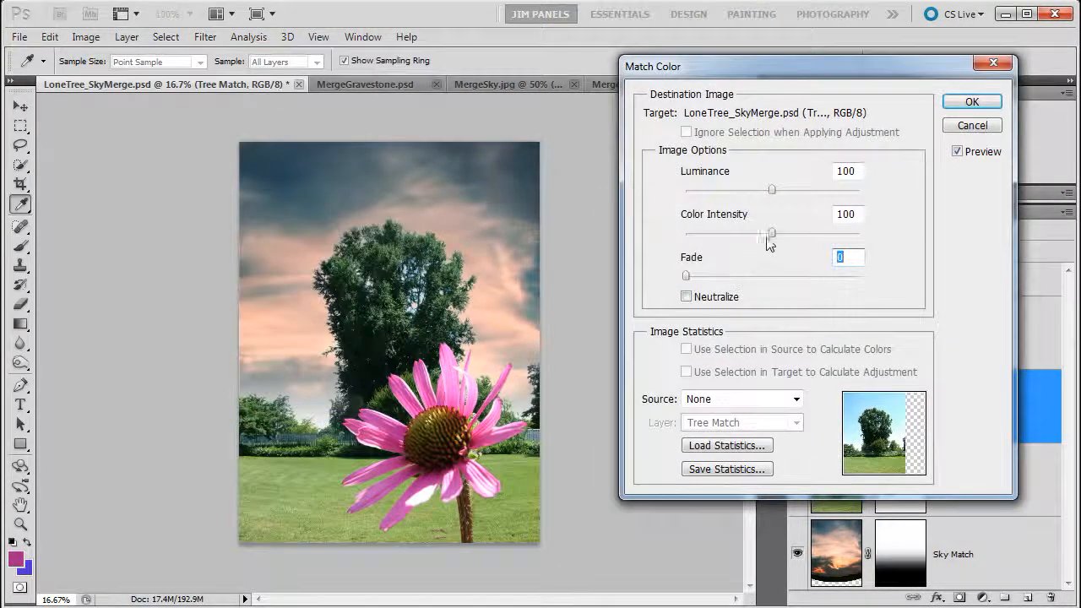
pyautogui.click(793, 398)
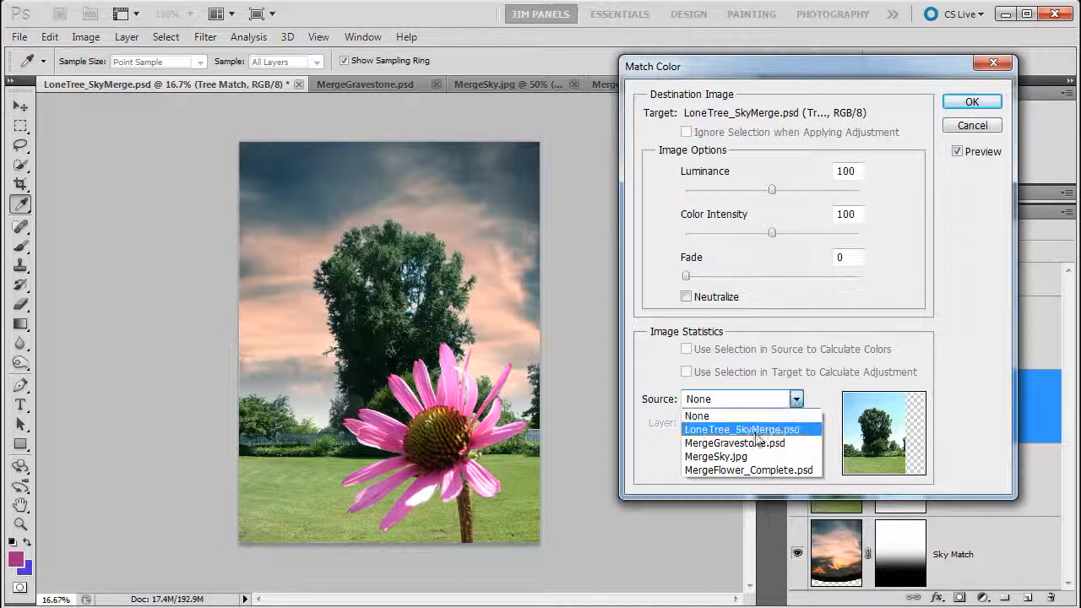
pyautogui.click(740, 429)
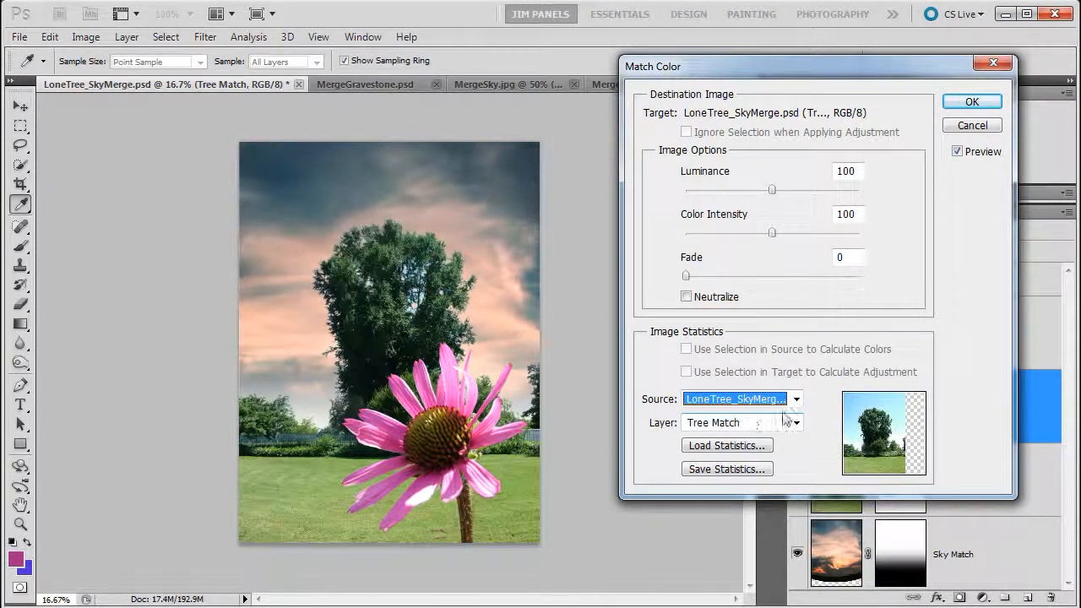
pyautogui.click(793, 422)
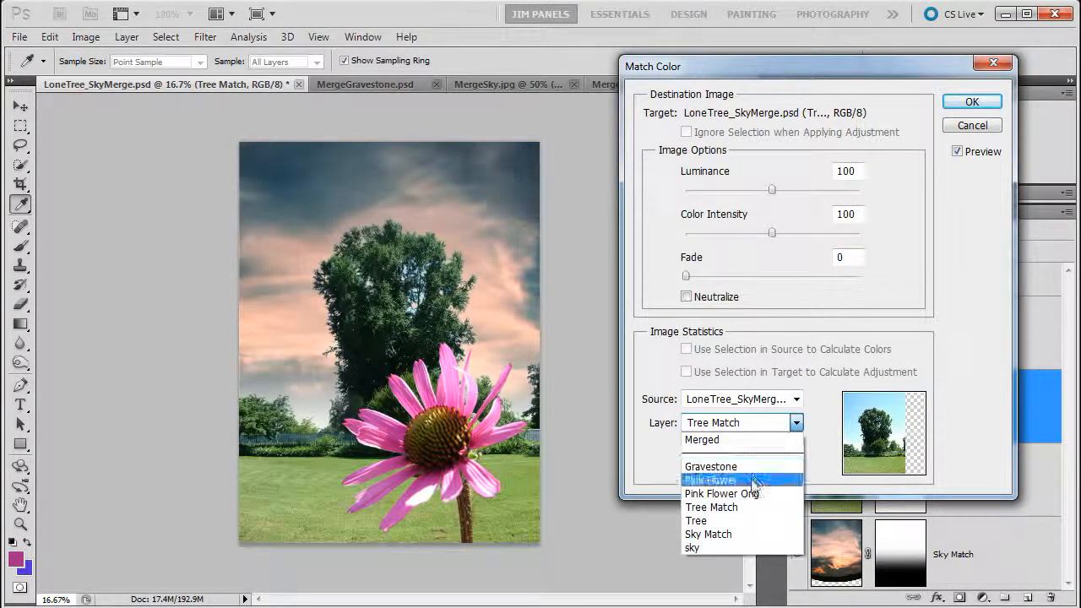
pyautogui.click(709, 479)
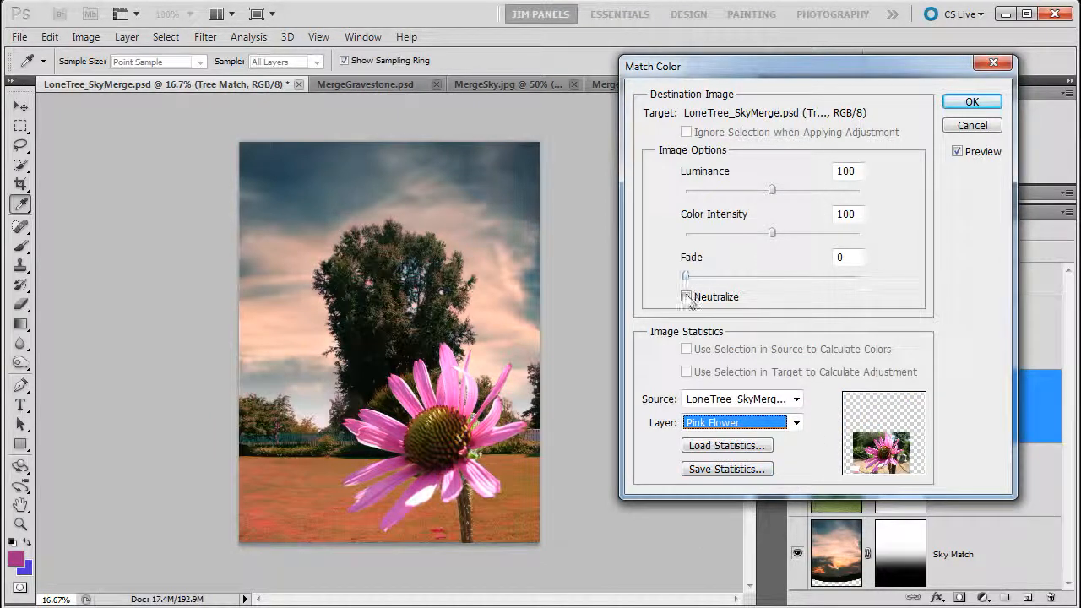
# Step: Apply the Pink Flower match to Tree Match with Fade at 45 and Neutralize enabled
pyautogui.moveTo(685, 277); pyautogui.dragTo(745, 276)
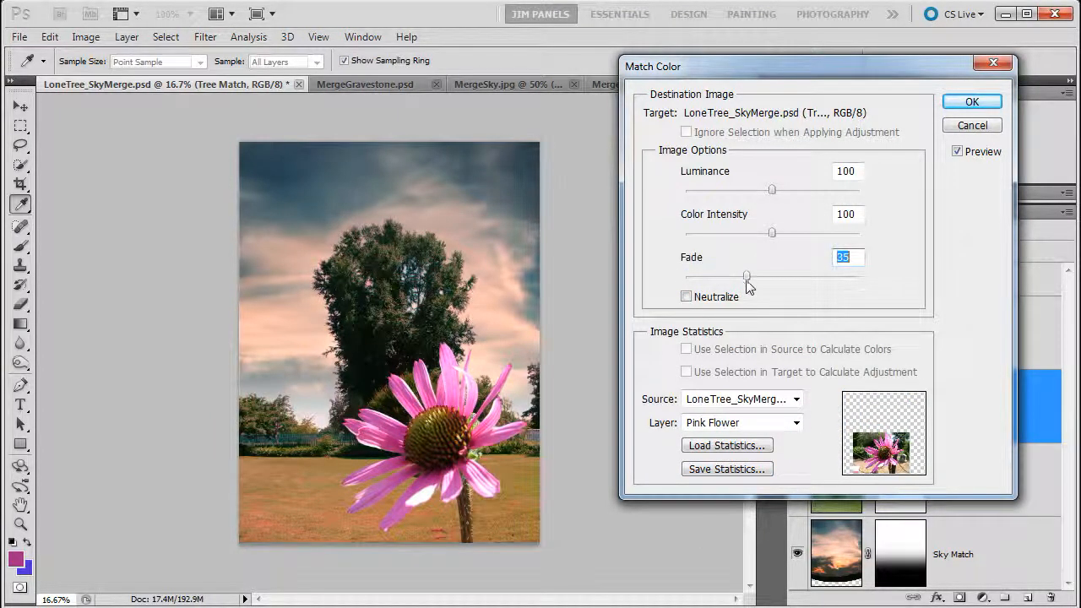
pyautogui.moveTo(745, 276); pyautogui.dragTo(768, 276)
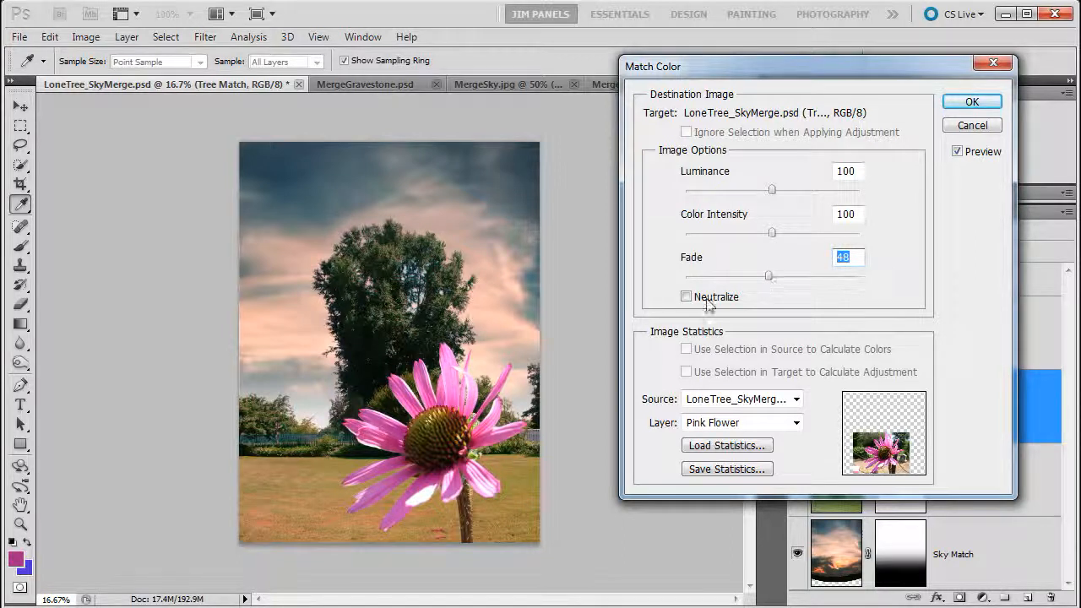
pyautogui.click(686, 296)
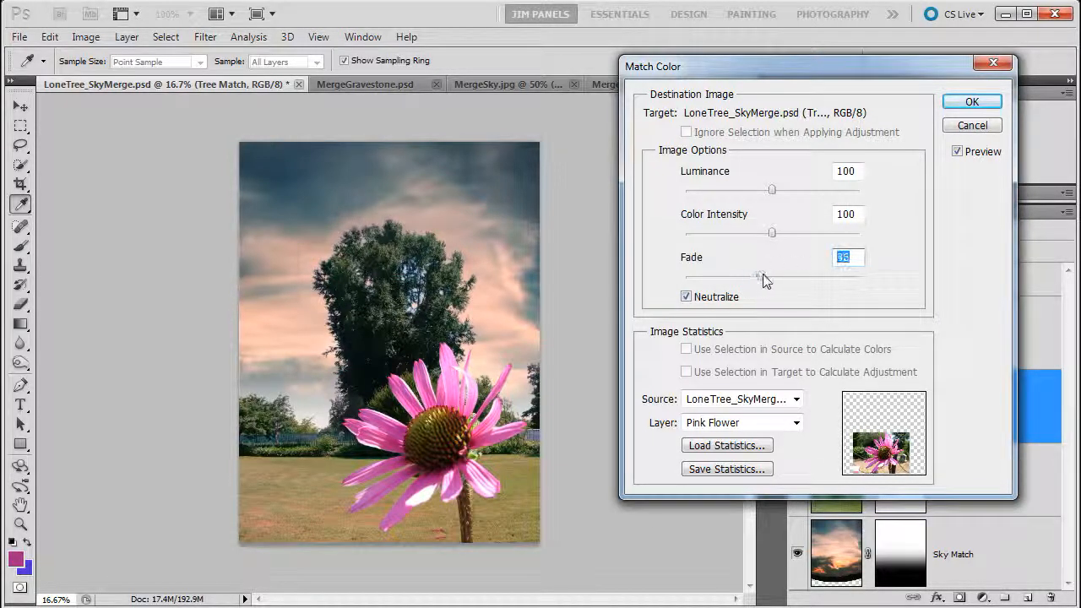
pyautogui.moveTo(771, 276); pyautogui.dragTo(762, 276)
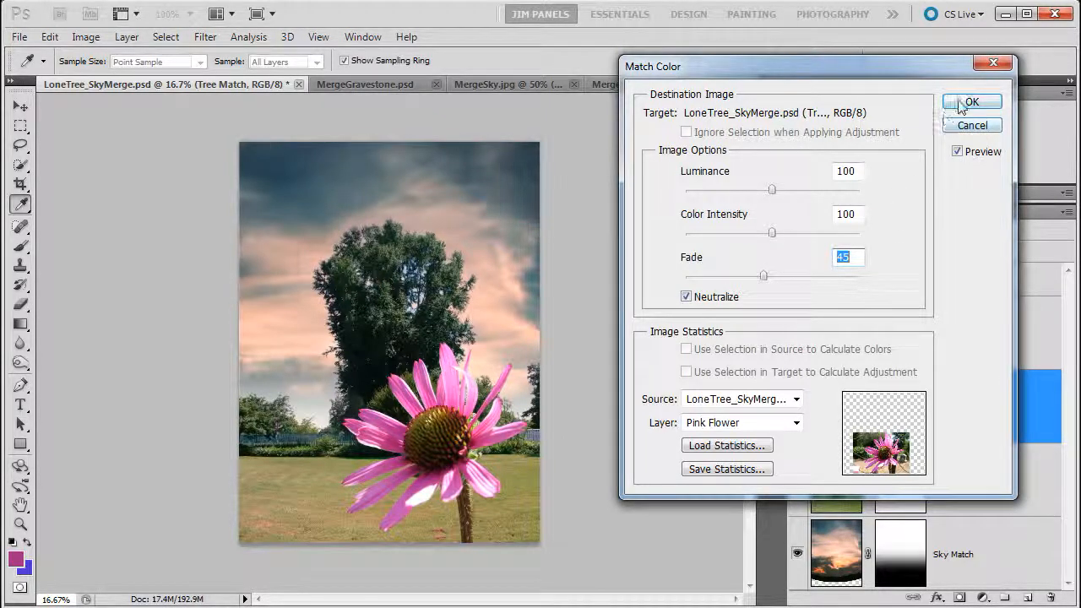
pyautogui.click(970, 102)
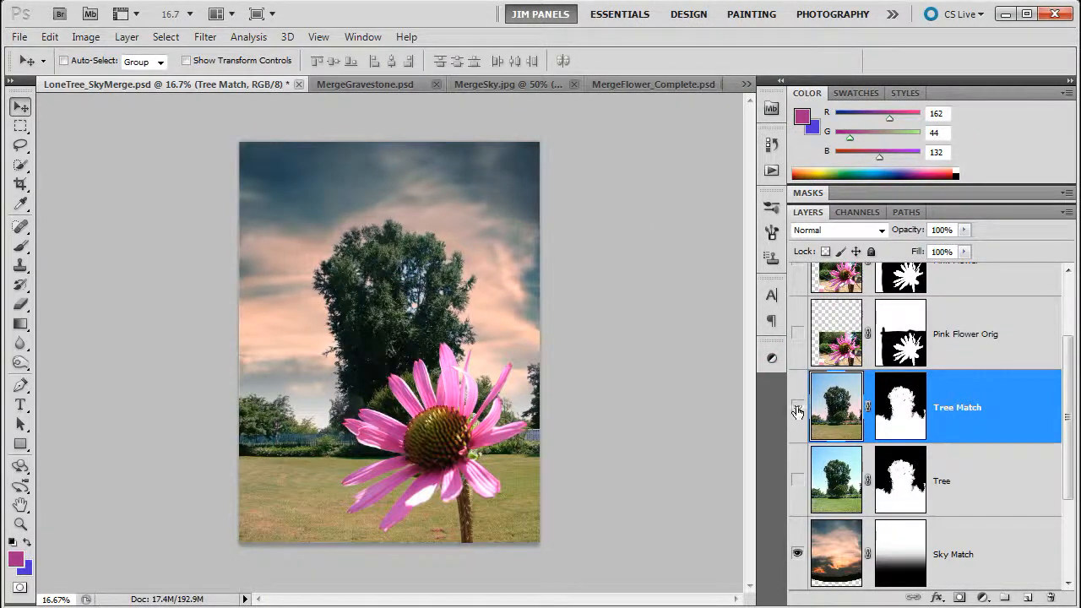
pyautogui.click(797, 407)
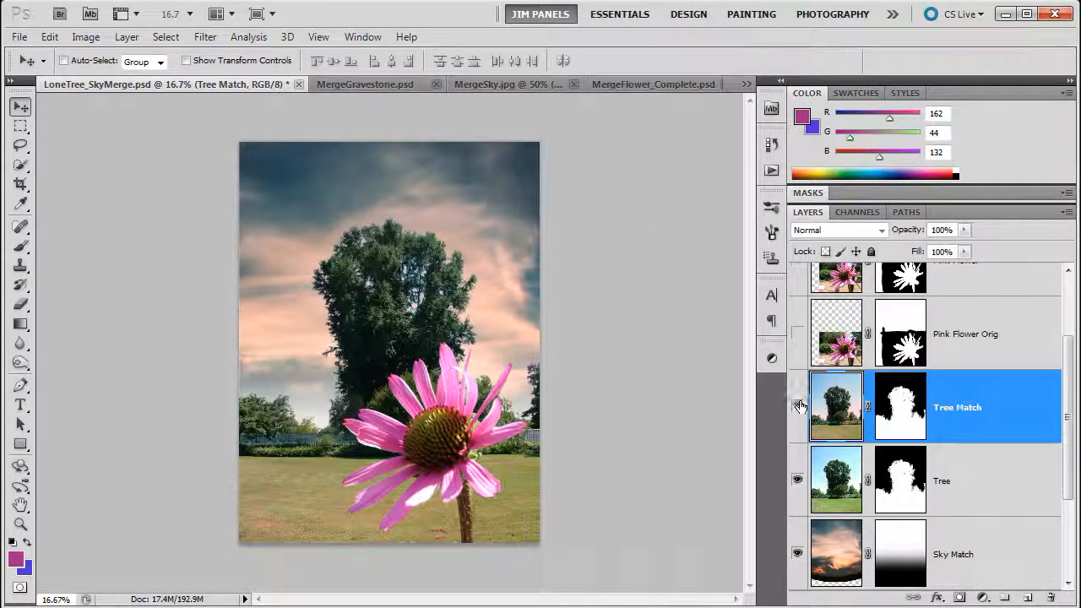
pyautogui.click(798, 406)
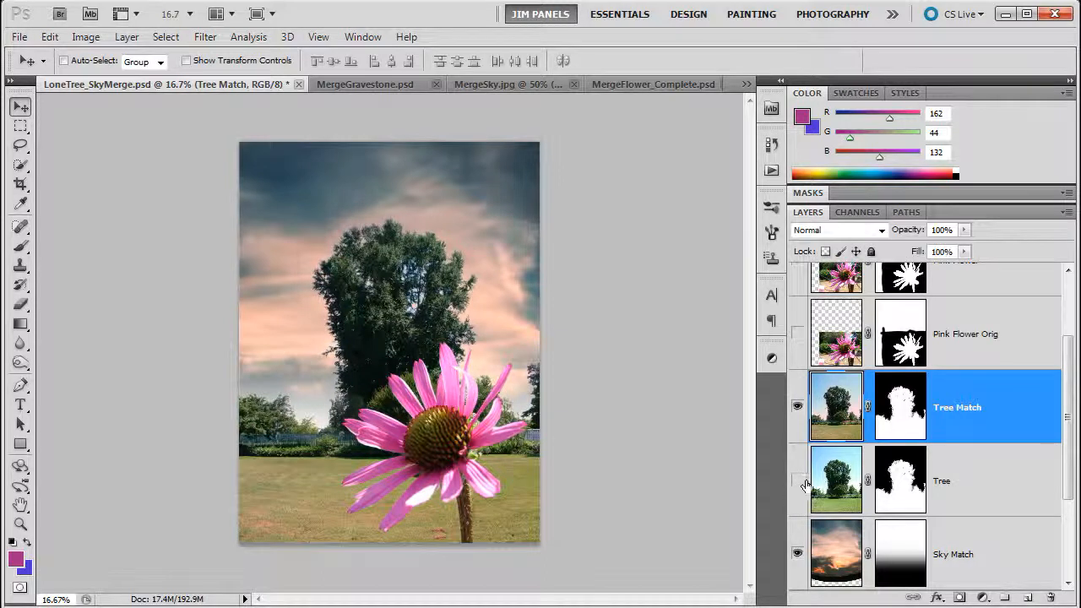
pyautogui.click(796, 480)
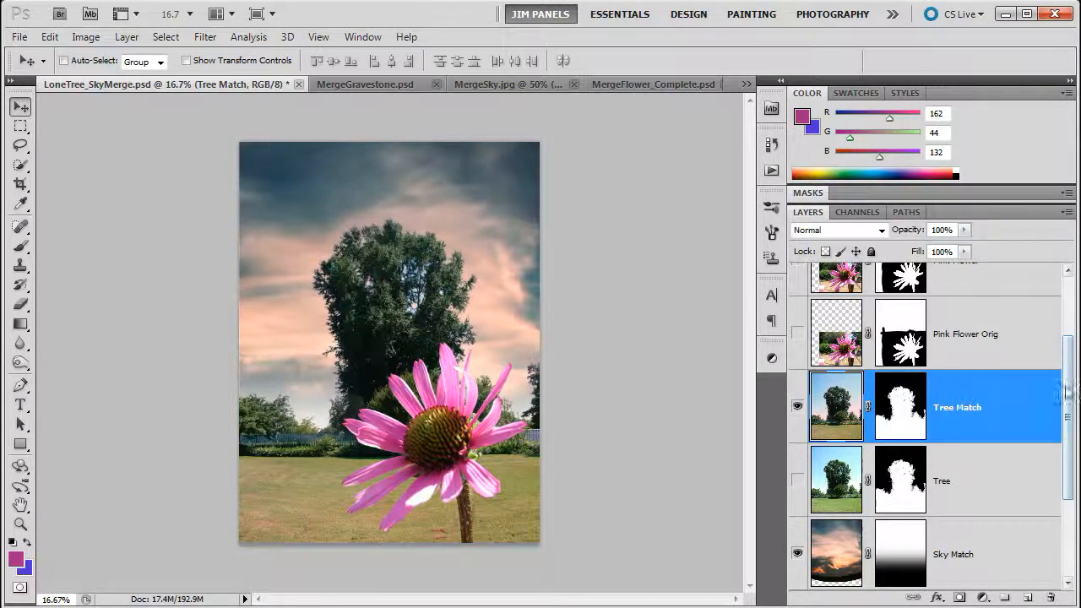
pyautogui.scroll(3)
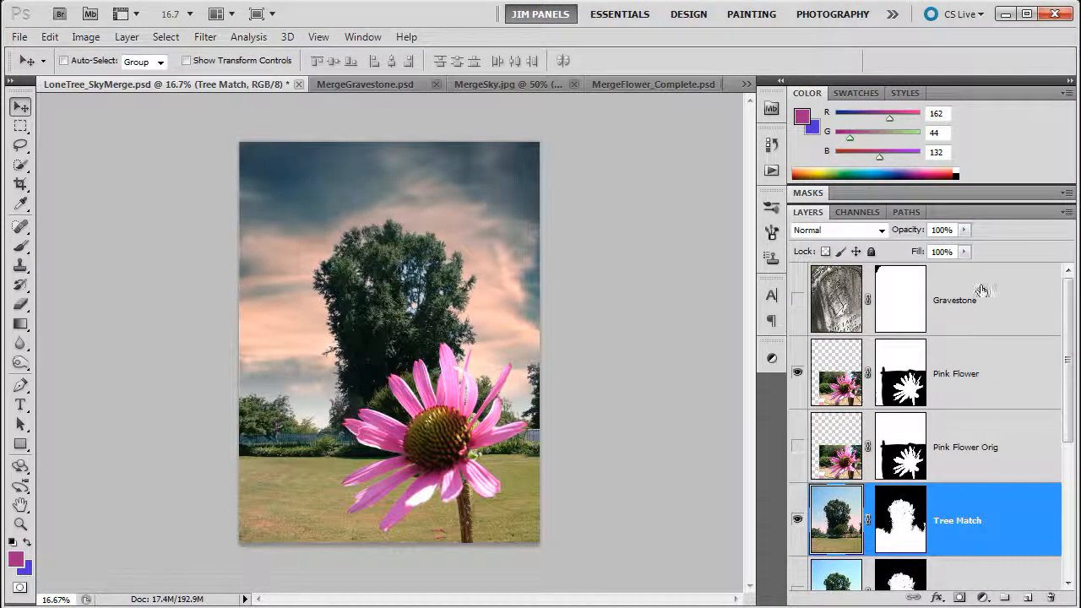
pyautogui.scroll(-3)
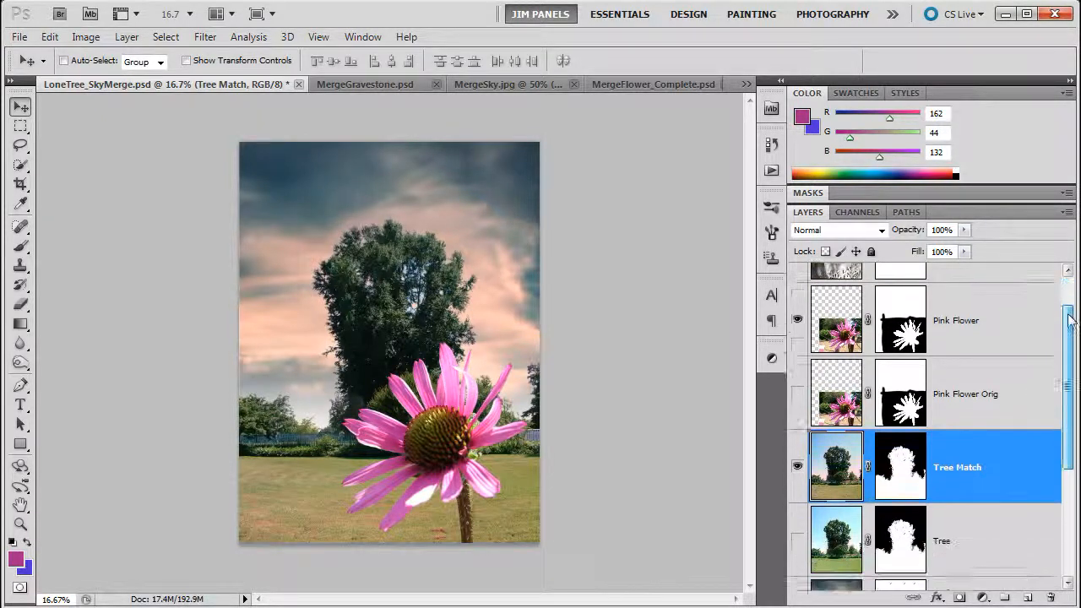
pyautogui.scroll(-3)
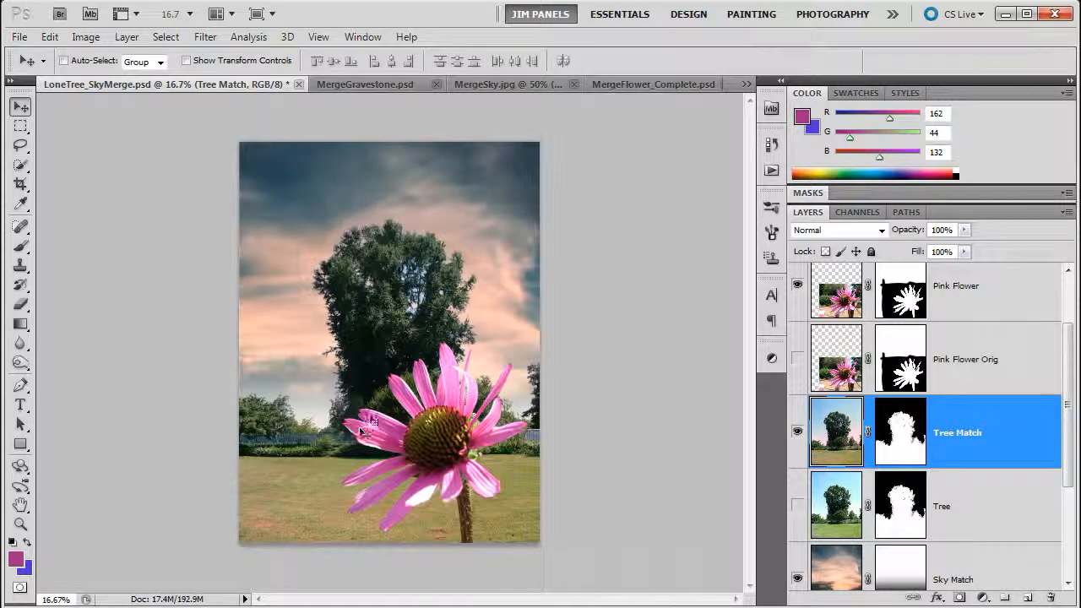
pyautogui.moveTo(473, 460)
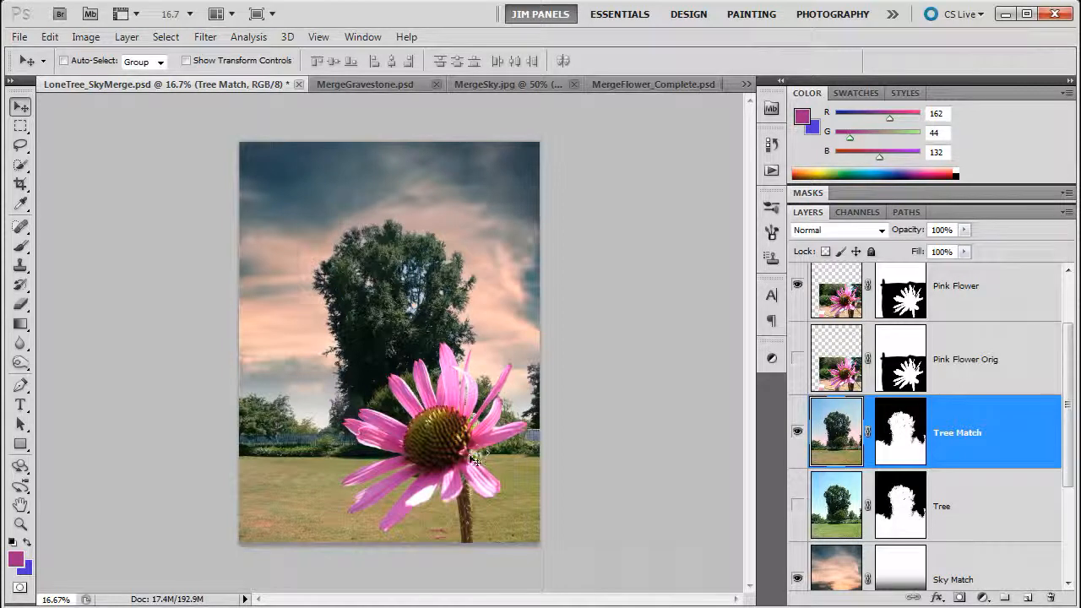